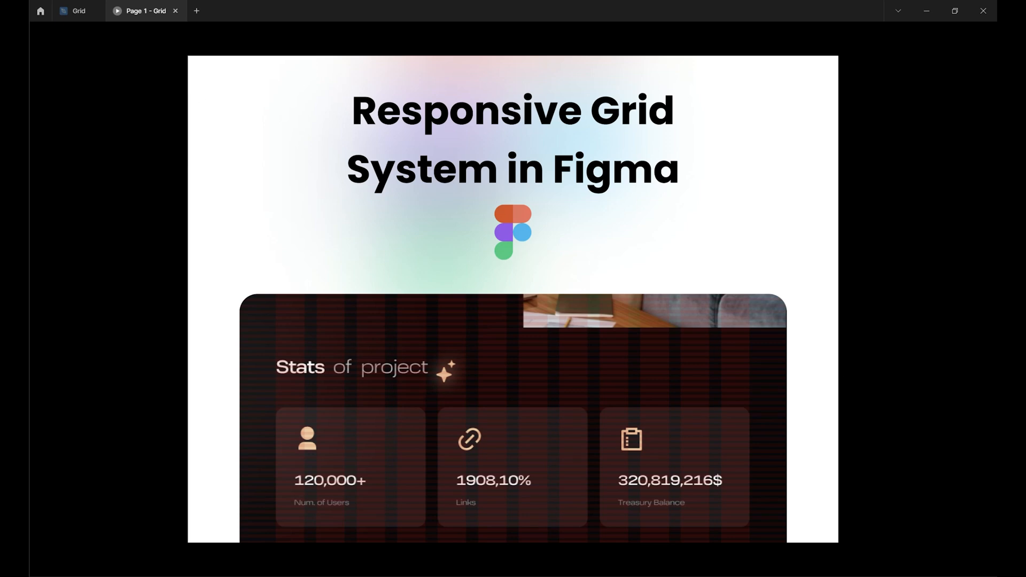
{"action": "mouse_move", "coordinate": [904, 206]}
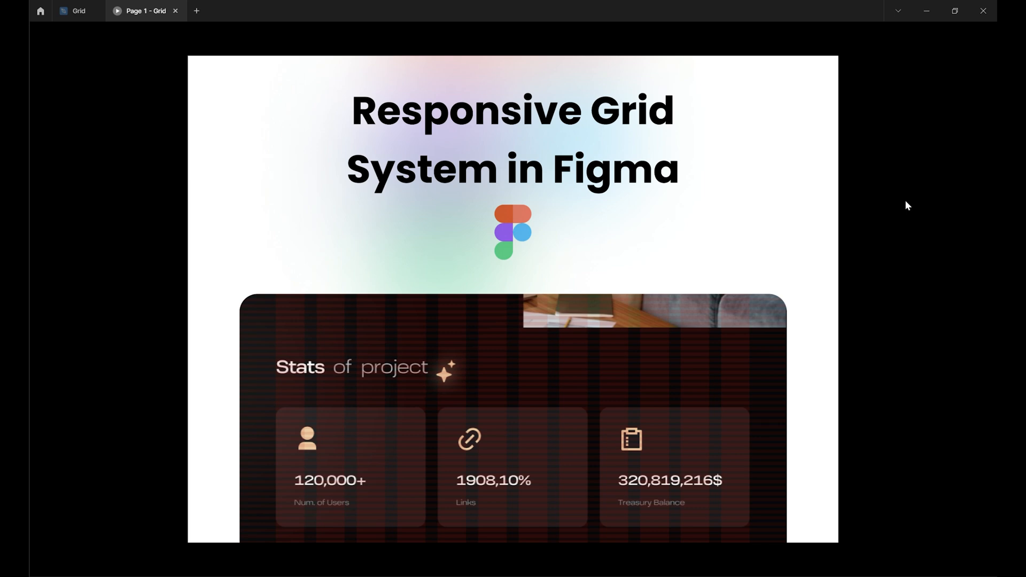
{"action": "mouse_move", "coordinate": [936, 85]}
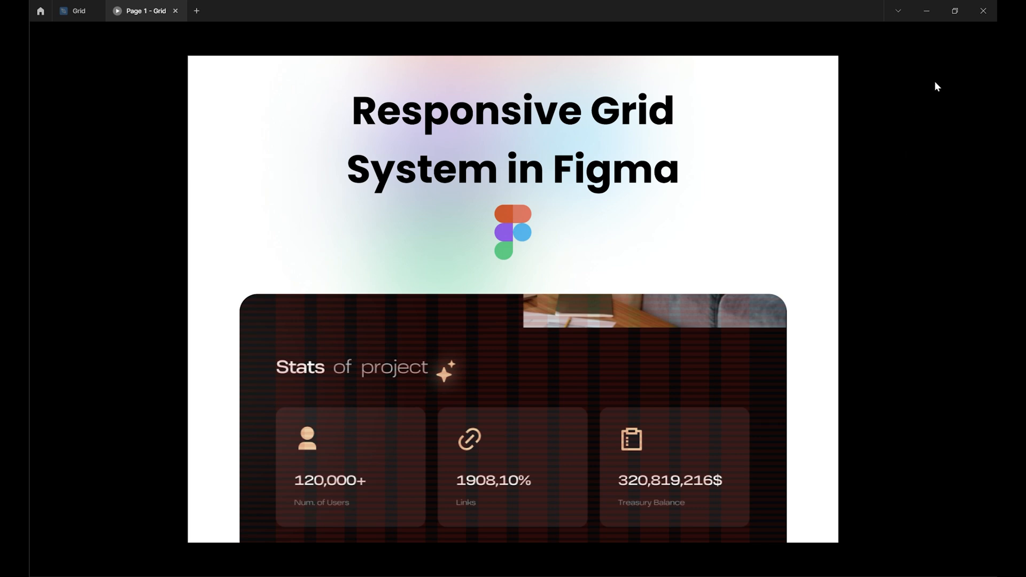
- Switch from the prototype presentation back to the Grid file editor tab
{"action": "left_click", "coordinate": [77, 11]}
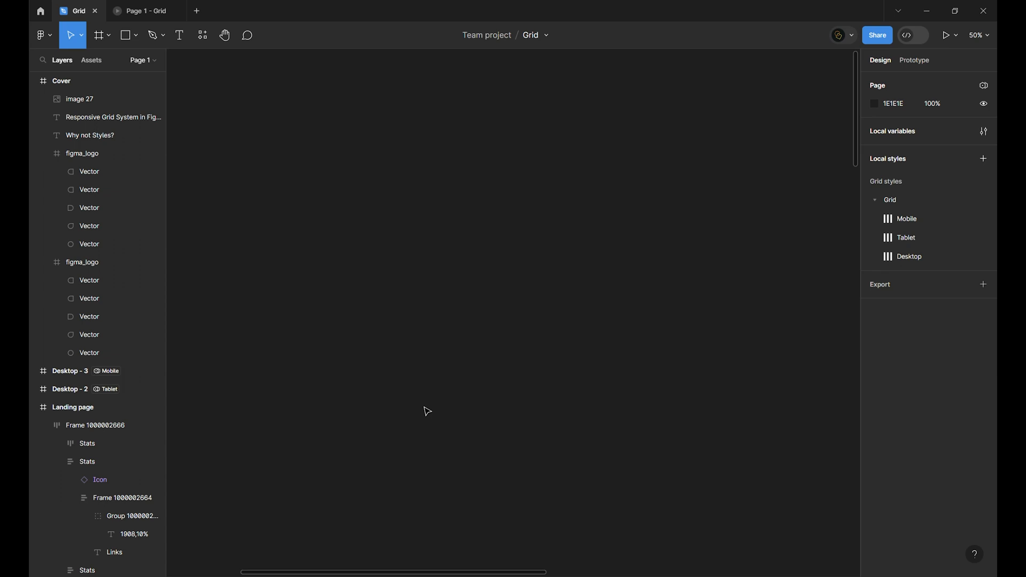
{"action": "mouse_move", "coordinate": [688, 397]}
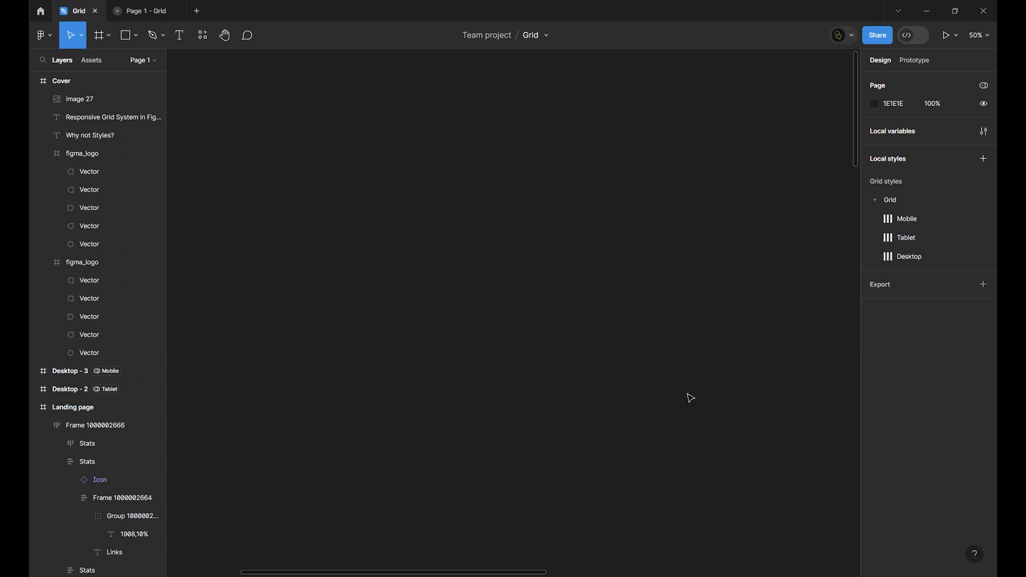
- Place a Desktop 1440×1024 preset frame, Desktop - 1, on the page with the Frame tool
{"action": "left_click", "coordinate": [99, 35]}
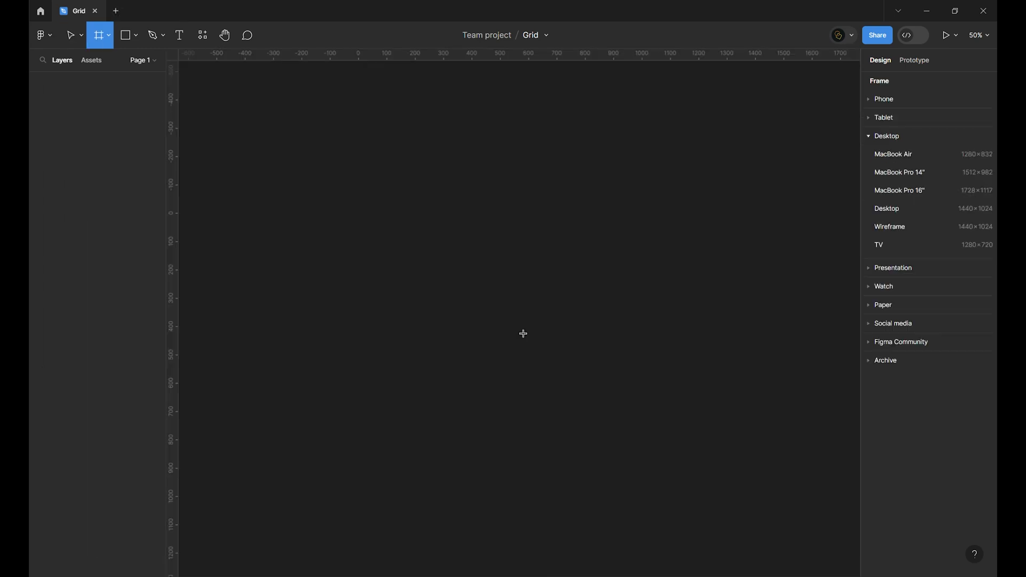
{"action": "mouse_move", "coordinate": [611, 295]}
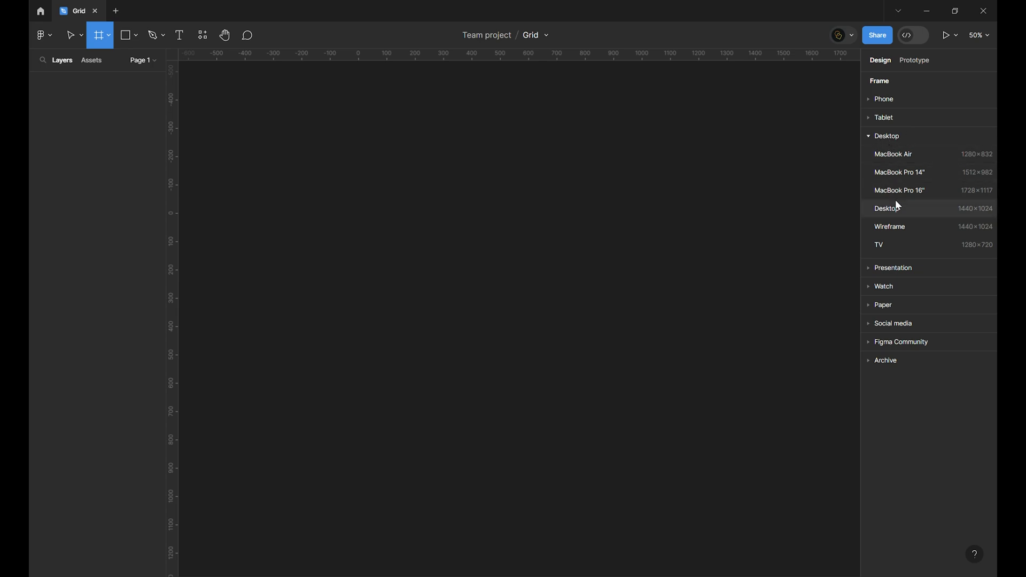
{"action": "left_click", "coordinate": [887, 209]}
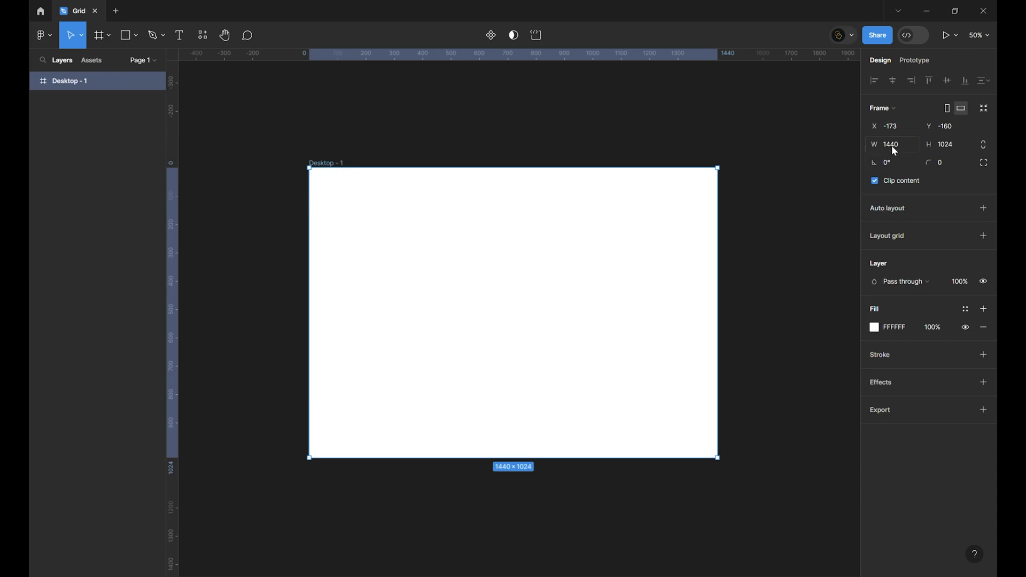
{"action": "left_click", "coordinate": [892, 145]}
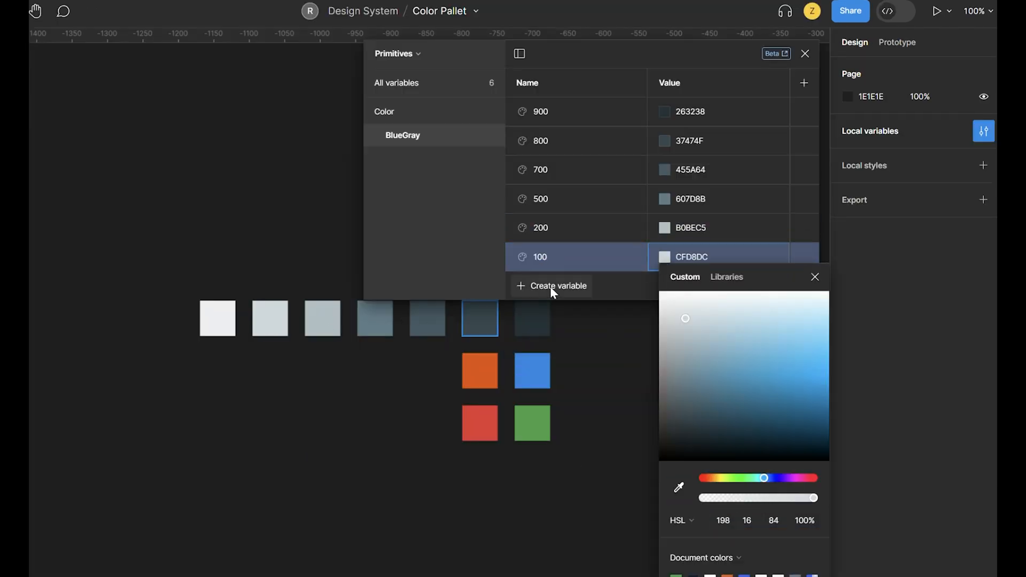
{"action": "left_click", "coordinate": [557, 286]}
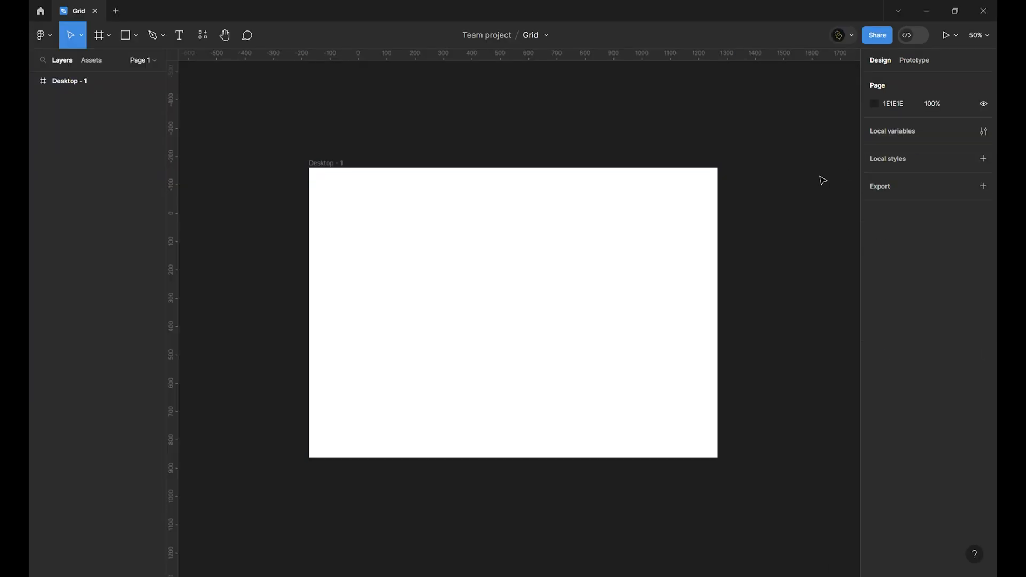
{"action": "mouse_move", "coordinate": [983, 130]}
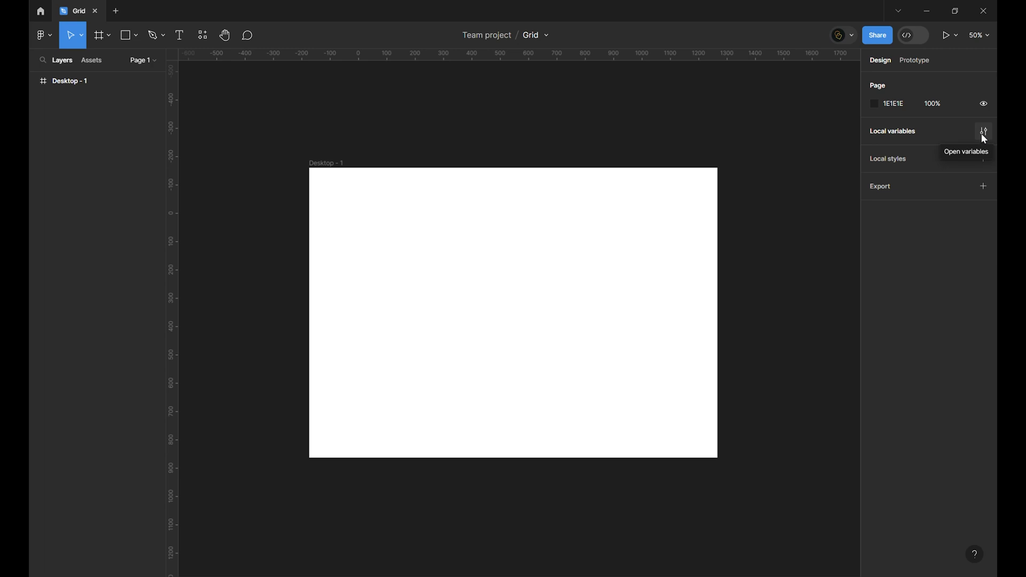
- Create a Breakpoint number variable and add Tablet and Mobile mode columns
{"action": "left_click", "coordinate": [984, 130]}
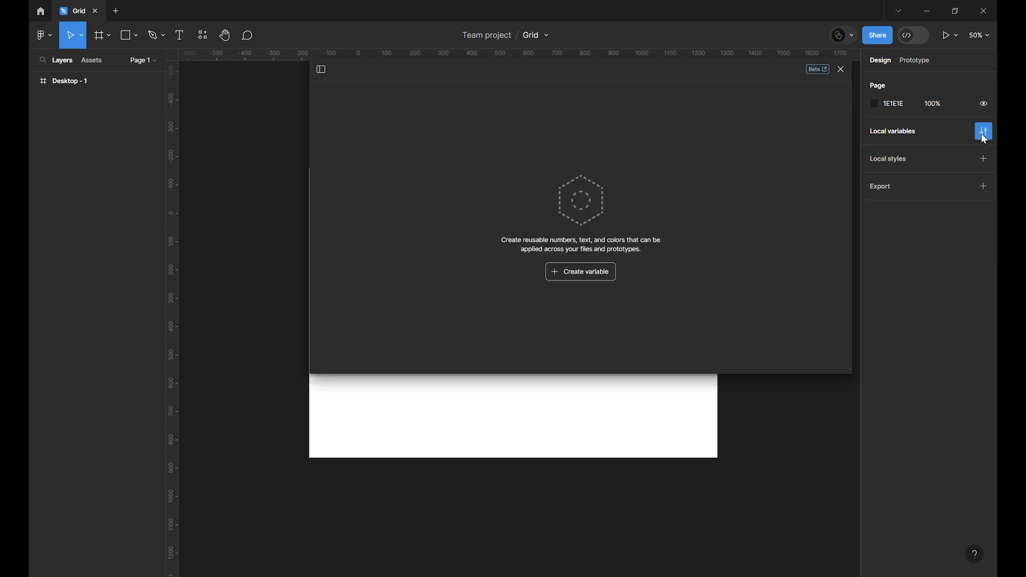
{"action": "left_click", "coordinate": [580, 271]}
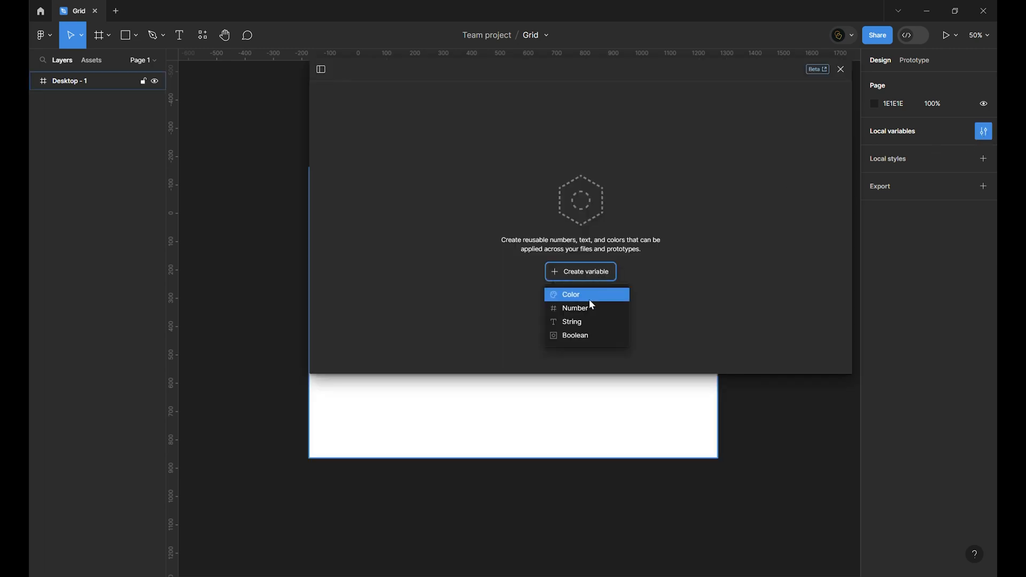
{"action": "left_click", "coordinate": [573, 307]}
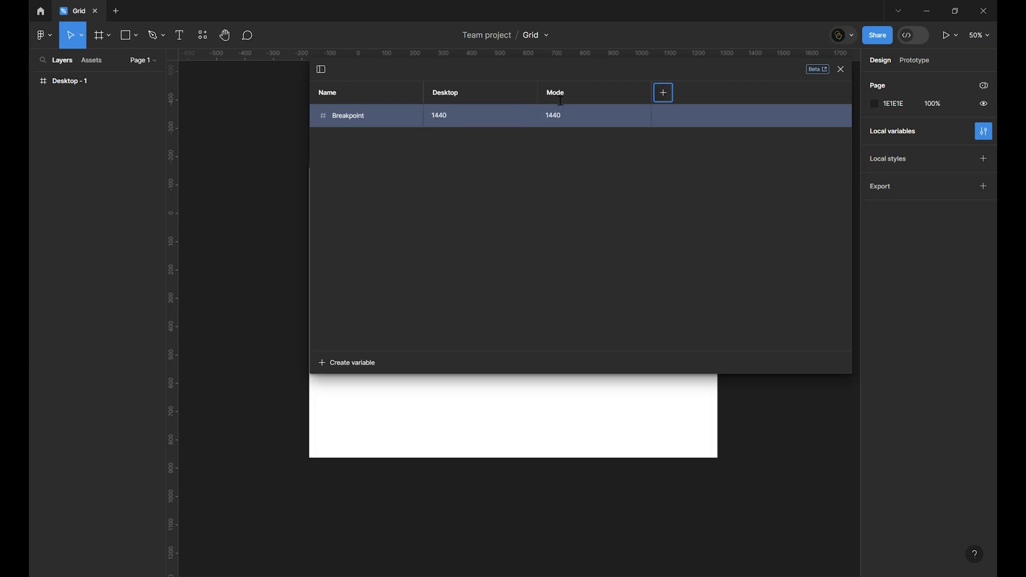
{"action": "type", "text": "Tablet"}
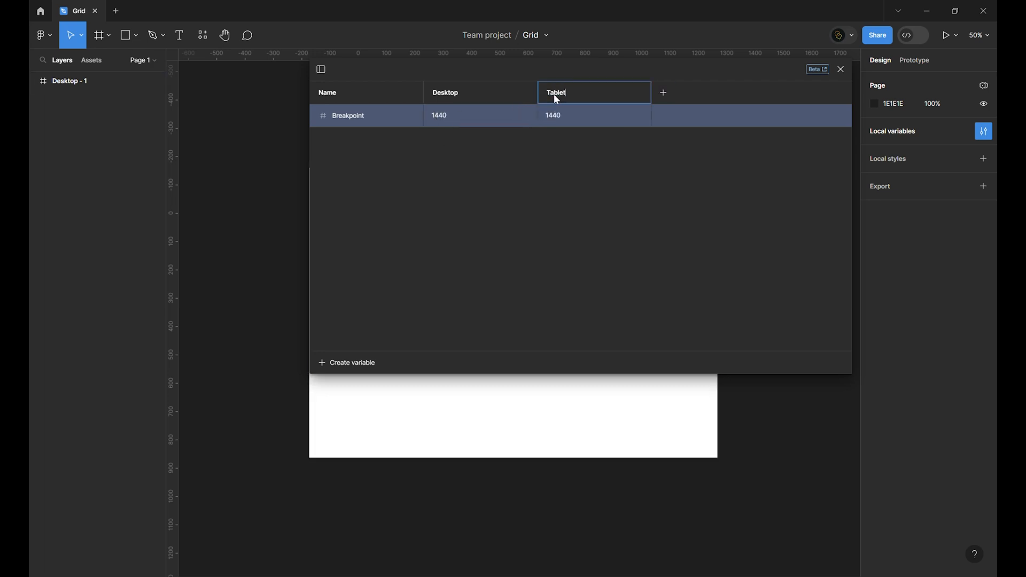
{"action": "left_click", "coordinate": [663, 92]}
{"action": "type", "text": "Mobile"}
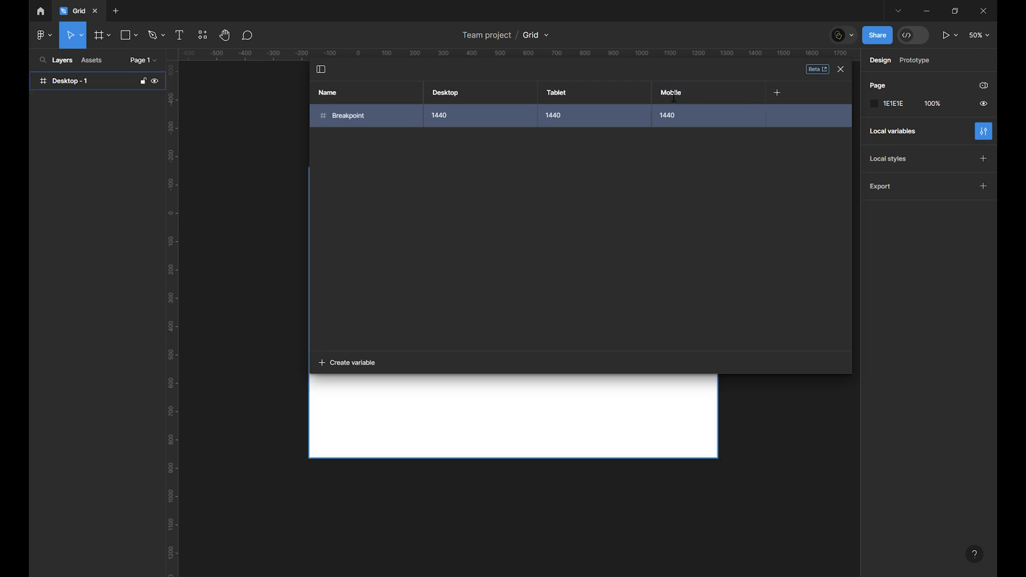
- Set the Tablet value to 768 and Mobile to 360, leaving Desktop at 1440
{"action": "left_click", "coordinate": [553, 115]}
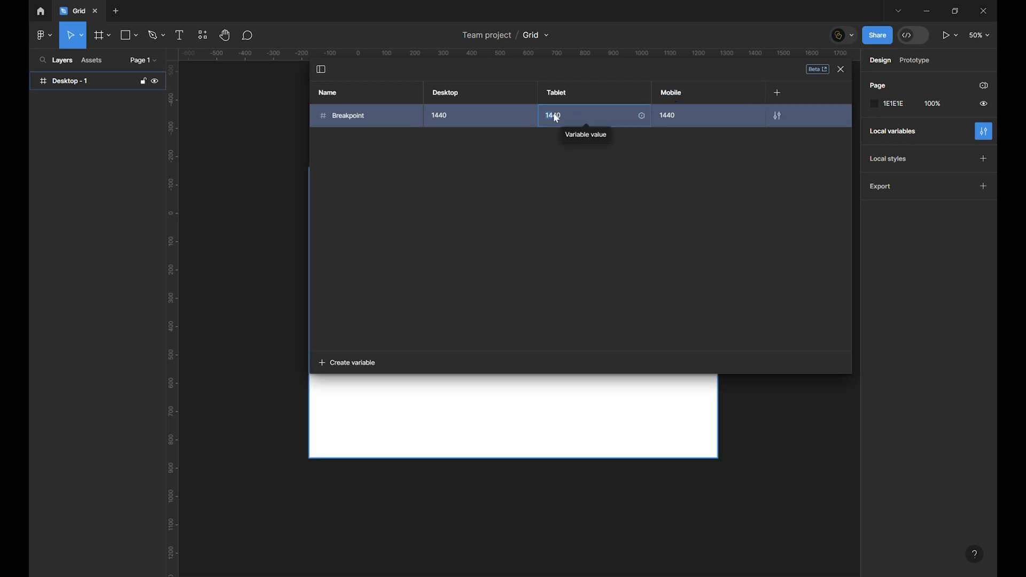
{"action": "type", "text": "768"}
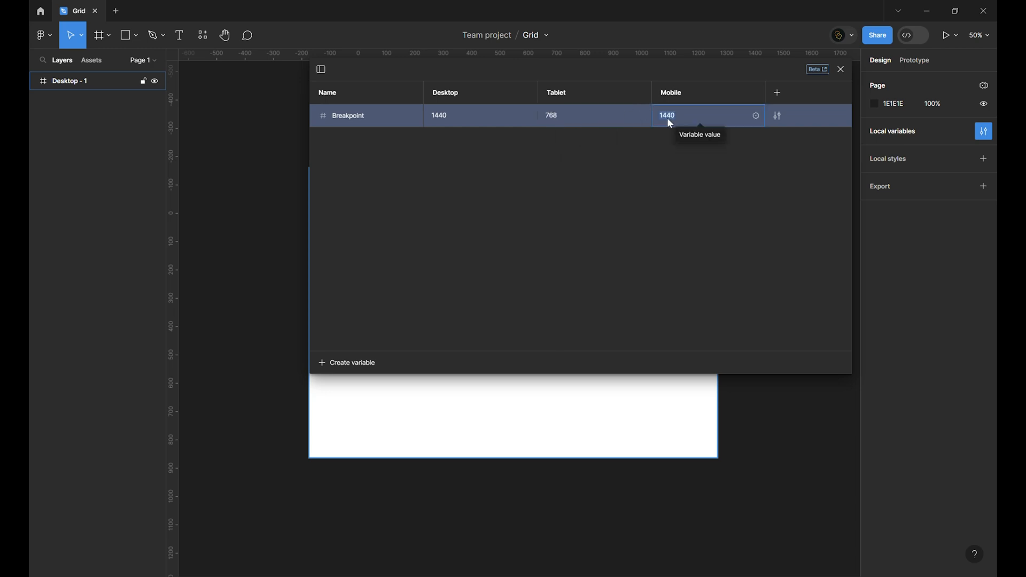
{"action": "mouse_move", "coordinate": [664, 148]}
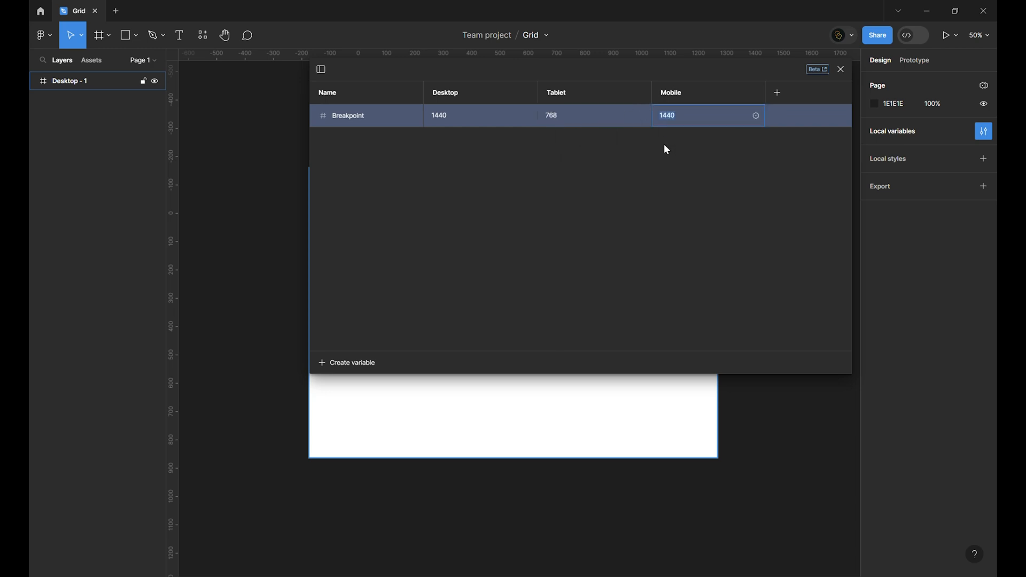
{"action": "type", "text": "360"}
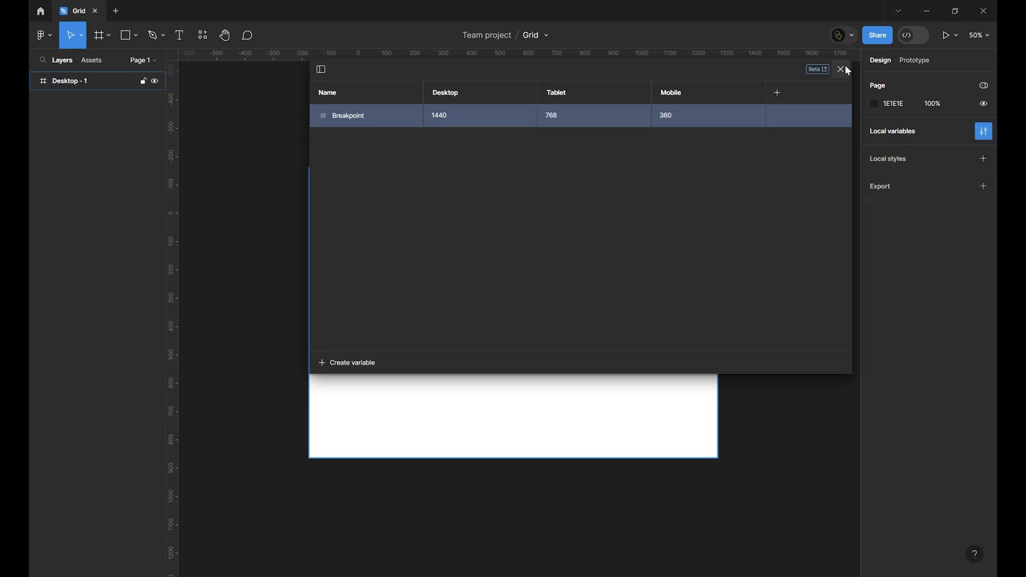
{"action": "left_click", "coordinate": [839, 69]}
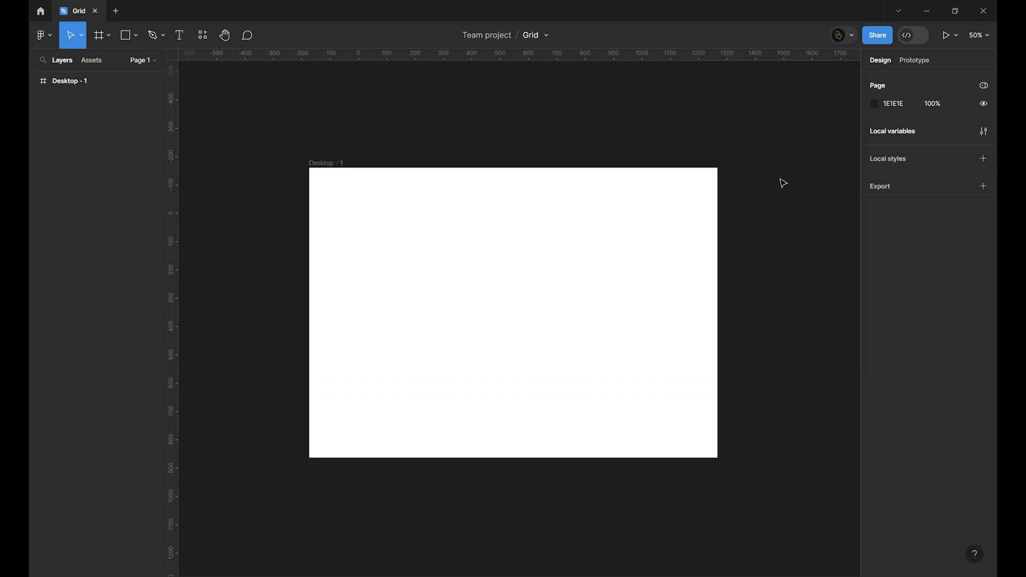
- Bind Desktop - 1's width to Breakpoint, duplicate it, and set the copies to Tablet and Mobile modes
{"action": "left_click", "coordinate": [69, 81]}
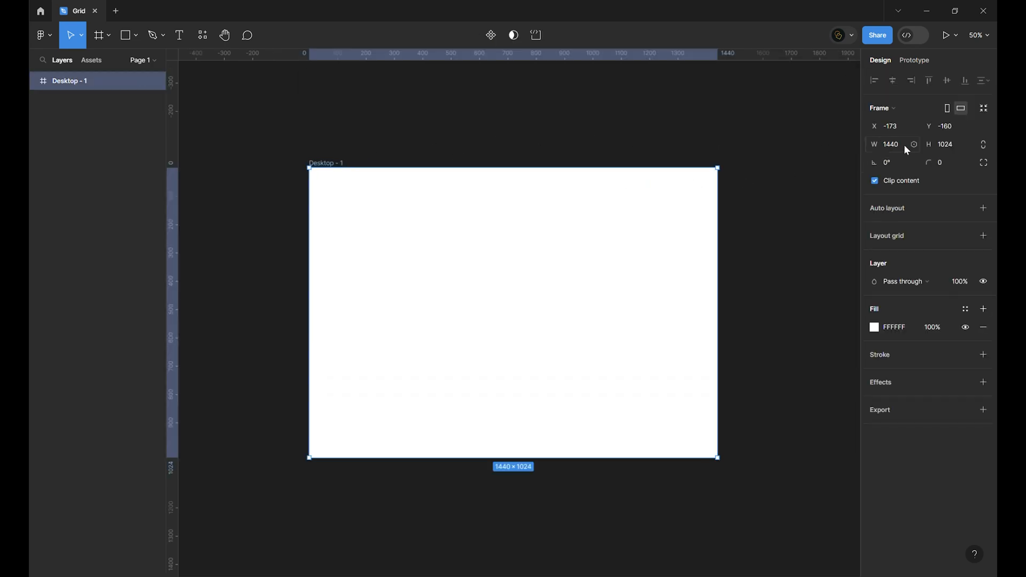
{"action": "left_click", "coordinate": [913, 144]}
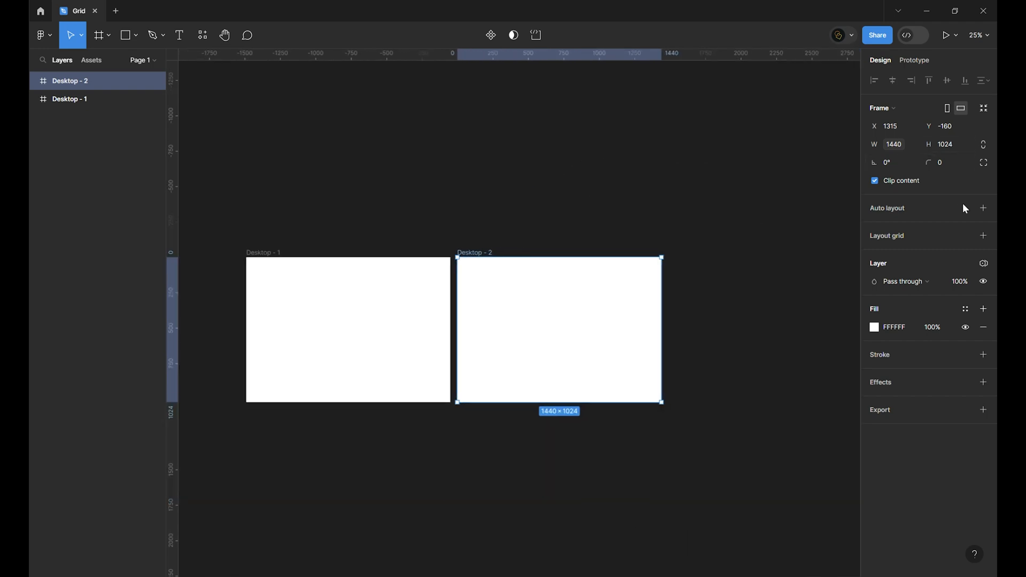
{"action": "left_click", "coordinate": [983, 263]}
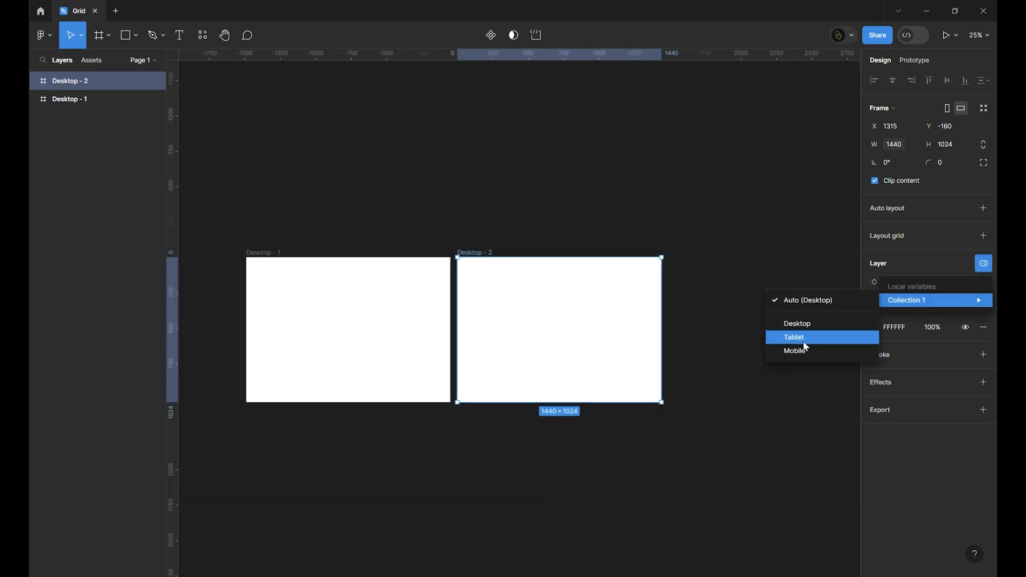
{"action": "left_click", "coordinate": [794, 336]}
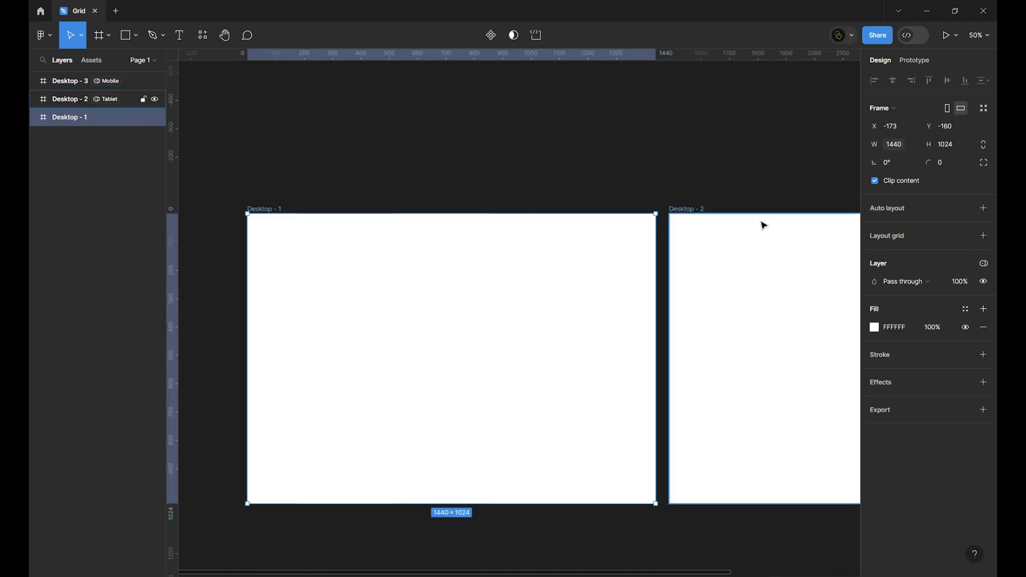
- Add a column layout grid to Desktop - 1 with count 12 and margin 96
{"action": "left_click", "coordinate": [983, 235]}
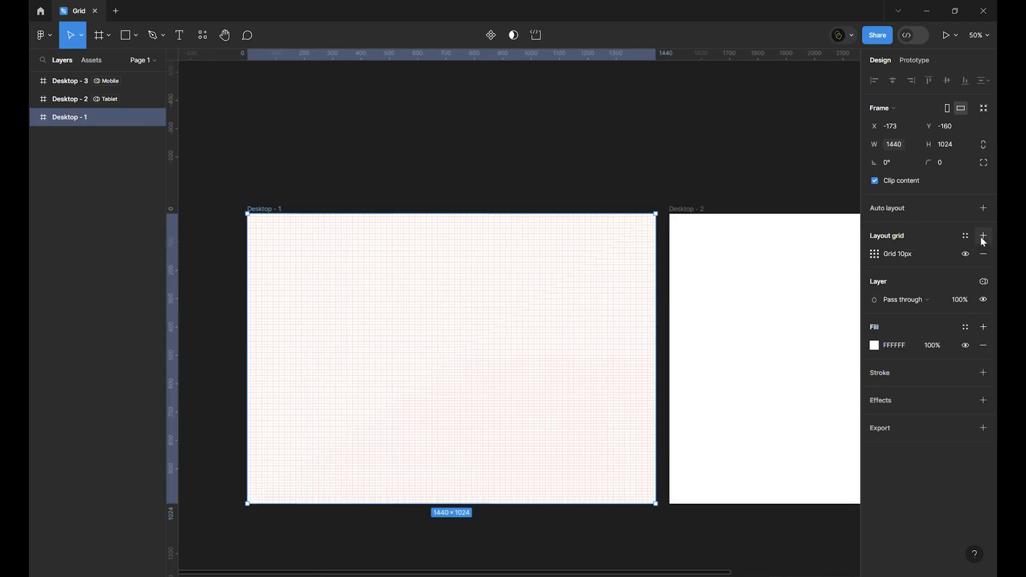
{"action": "left_click", "coordinate": [874, 254]}
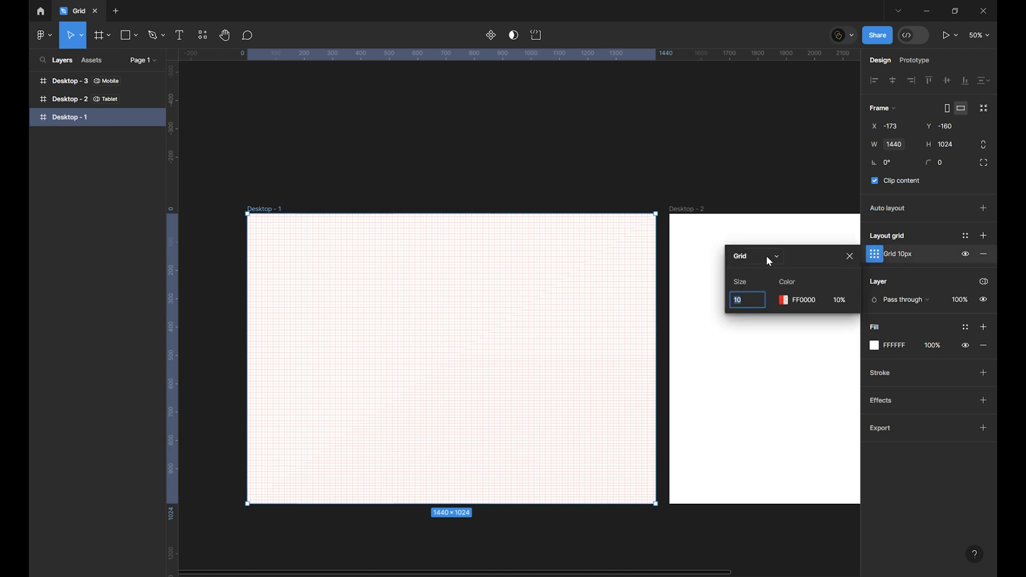
{"action": "left_click", "coordinate": [776, 257]}
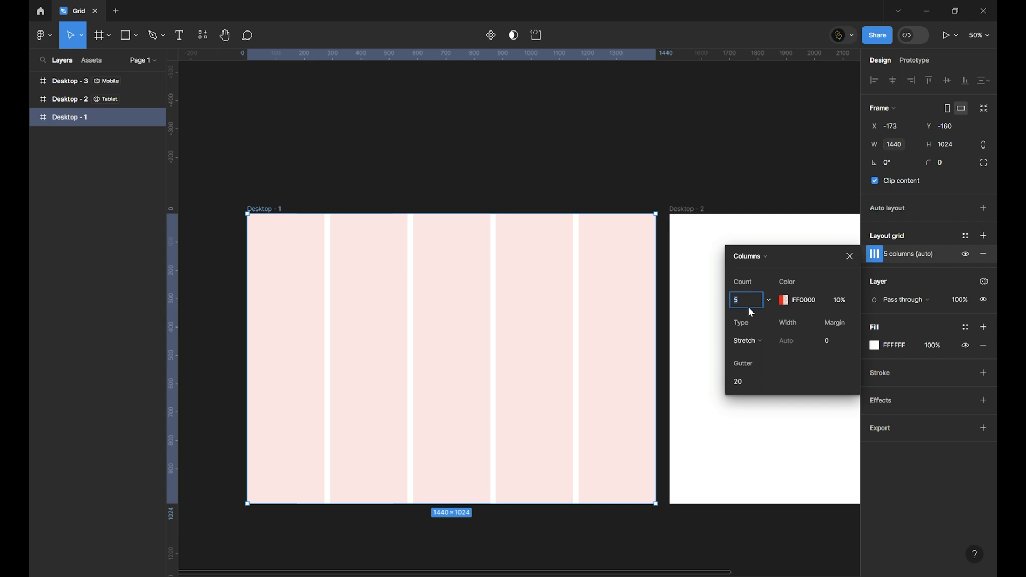
{"action": "type", "text": "10"}
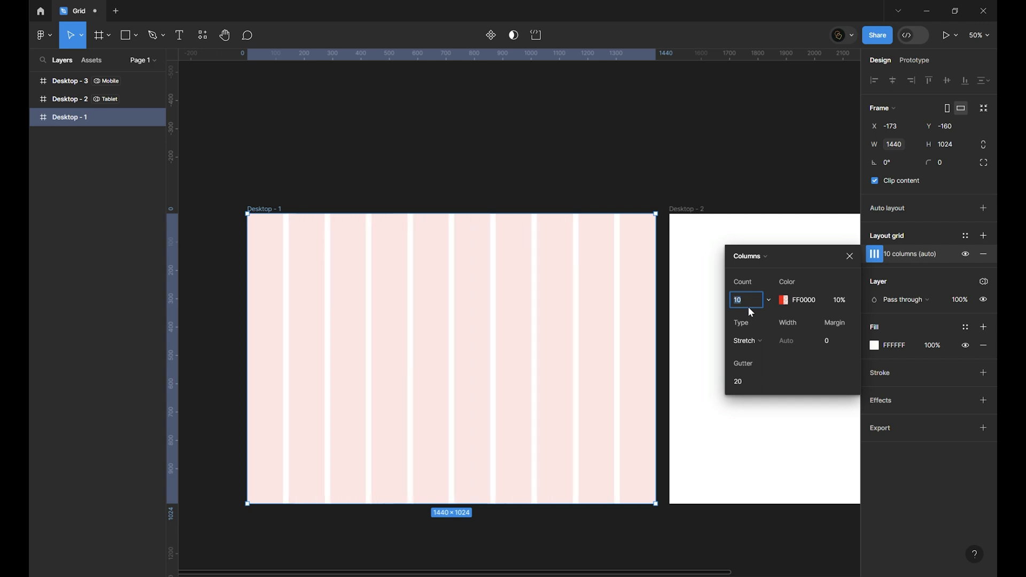
{"action": "type", "text": "12"}
{"action": "left_click", "coordinate": [838, 340]}
{"action": "type", "text": "1"}
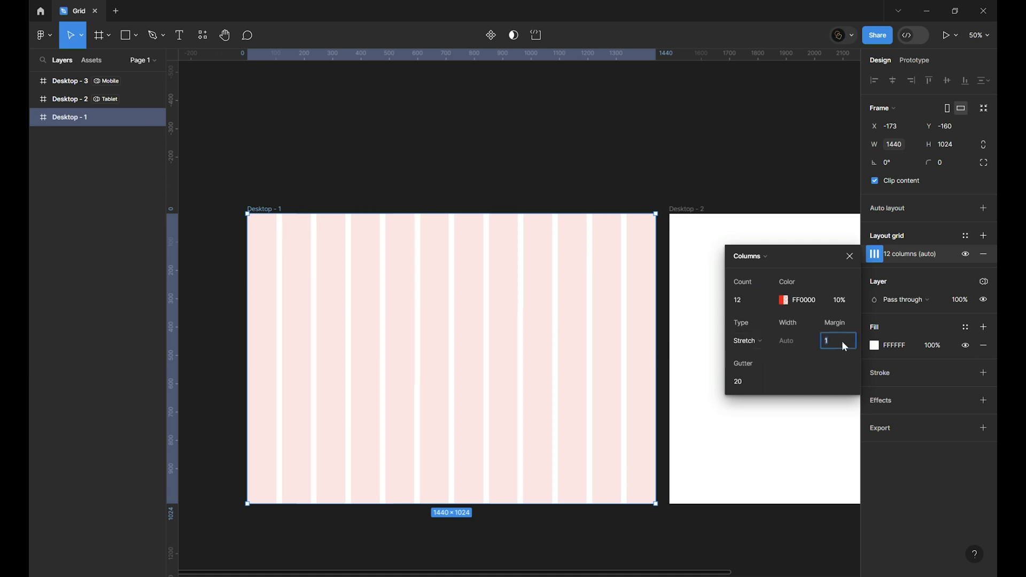
{"action": "type", "text": "40"}
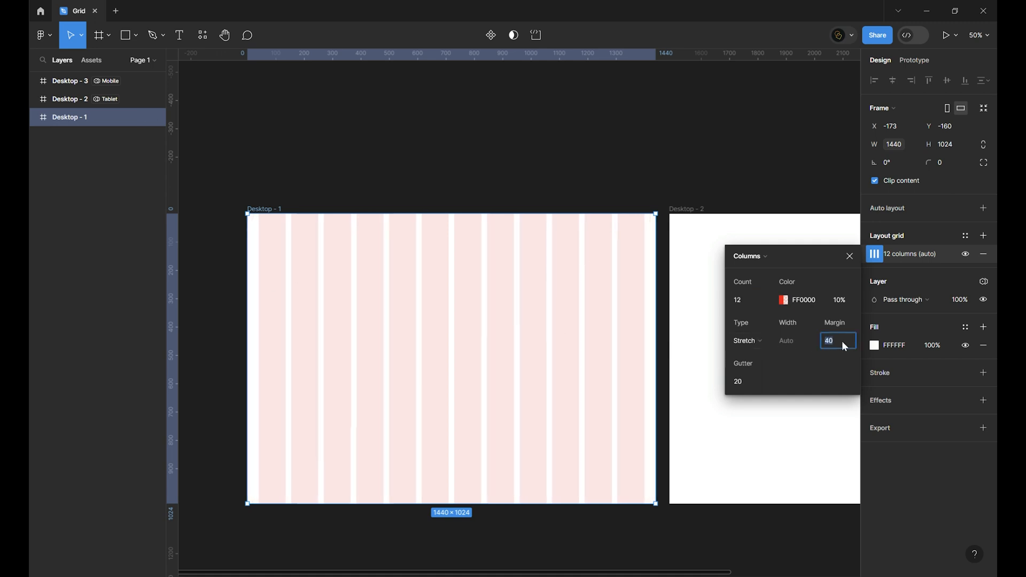
{"action": "type", "text": "96"}
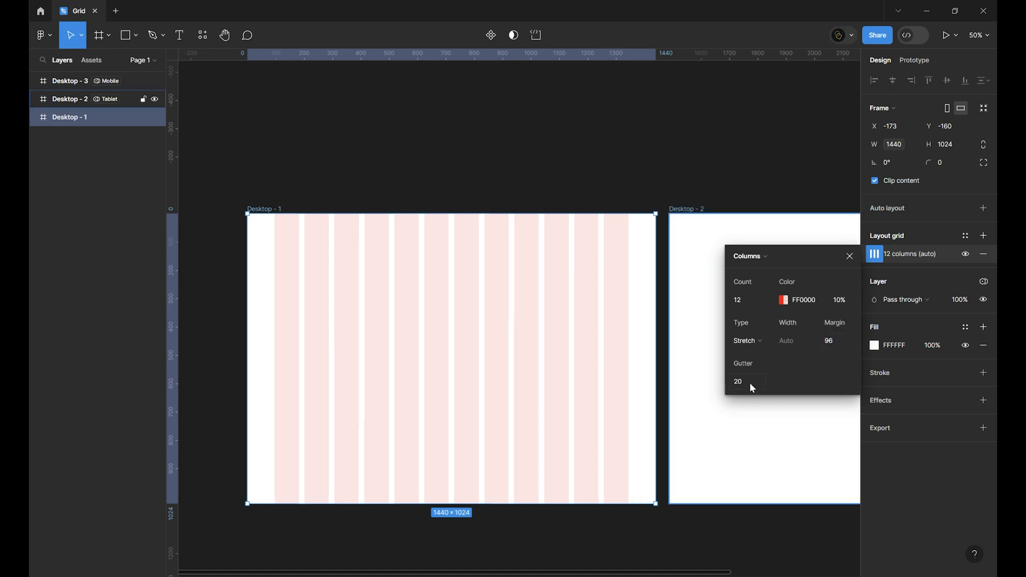
- Widen the column gutter to 32 and add a second layout grid to the frame
{"action": "left_click", "coordinate": [746, 381]}
{"action": "type", "text": "24"}
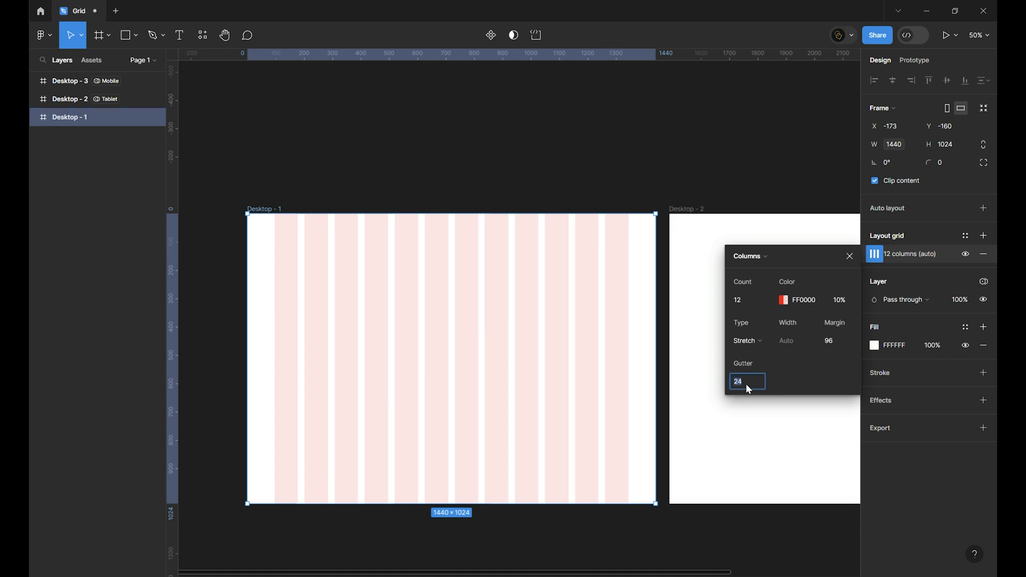
{"action": "type", "text": "33"}
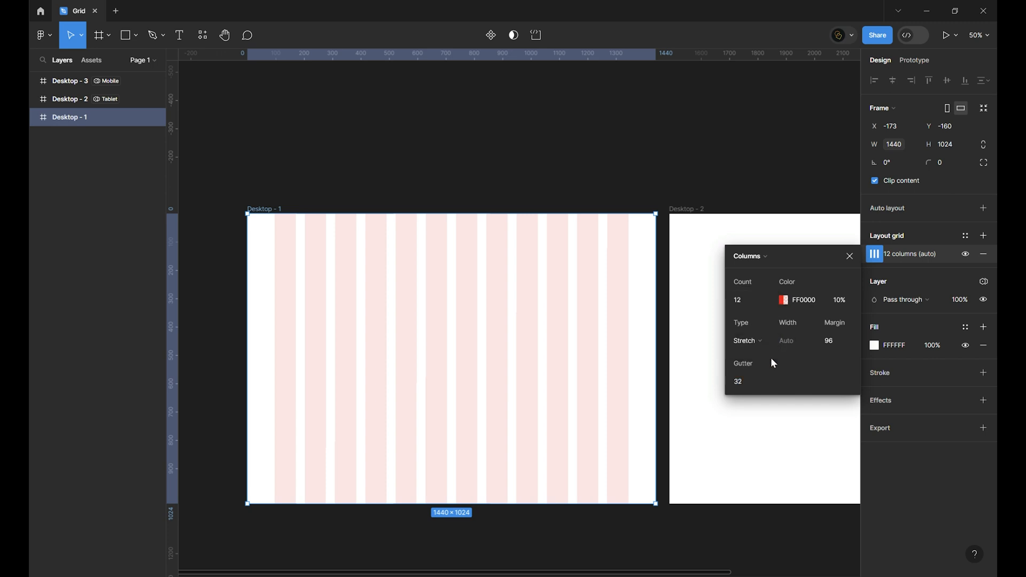
{"action": "mouse_move", "coordinate": [771, 359]}
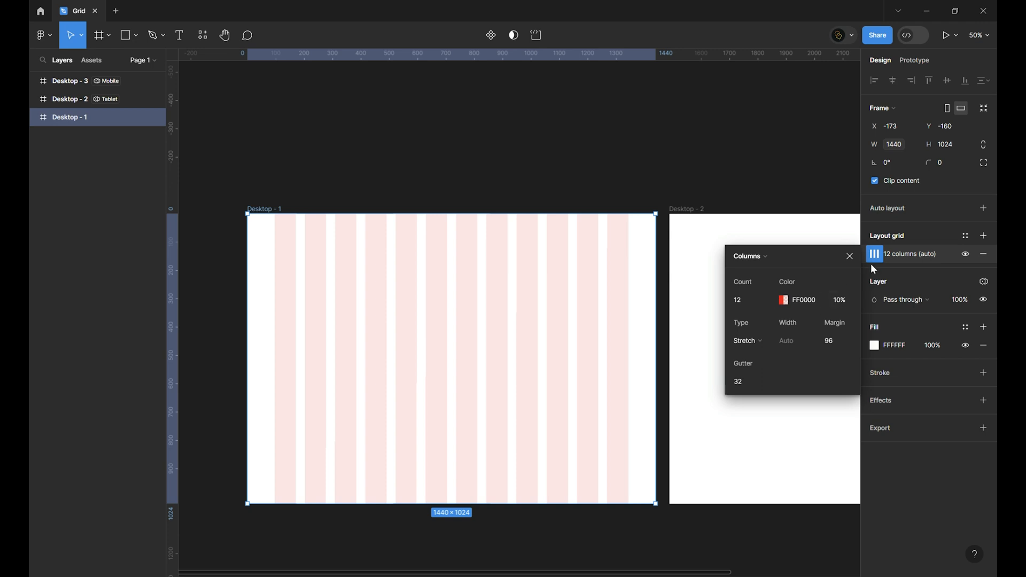
{"action": "mouse_move", "coordinate": [874, 254]}
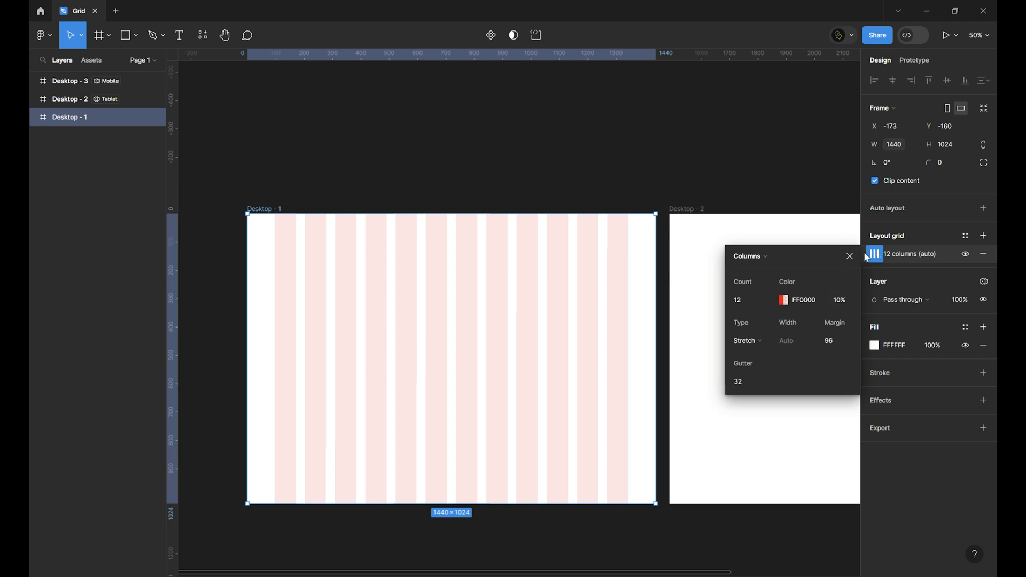
{"action": "mouse_move", "coordinate": [861, 258]}
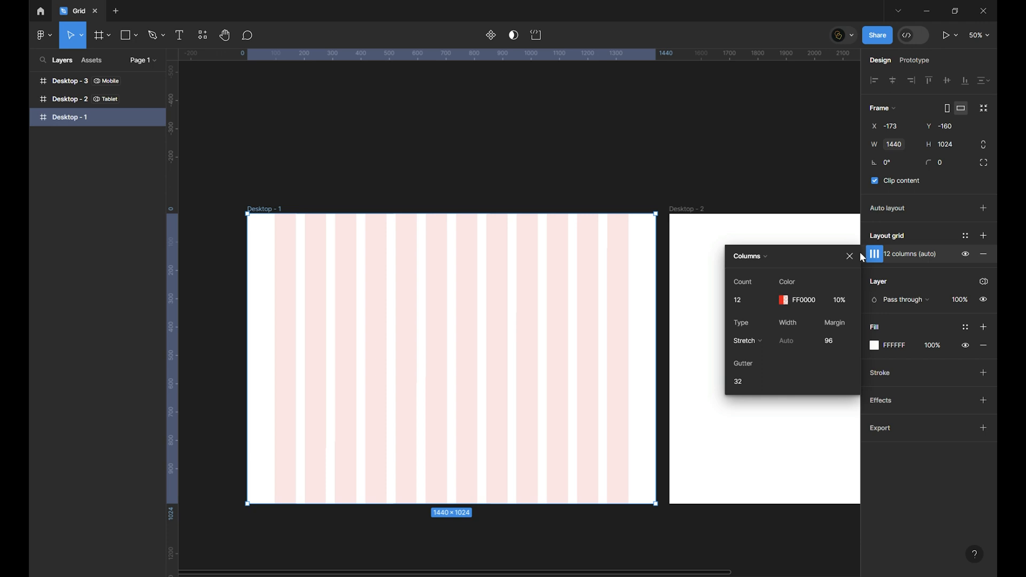
{"action": "left_click", "coordinate": [848, 256]}
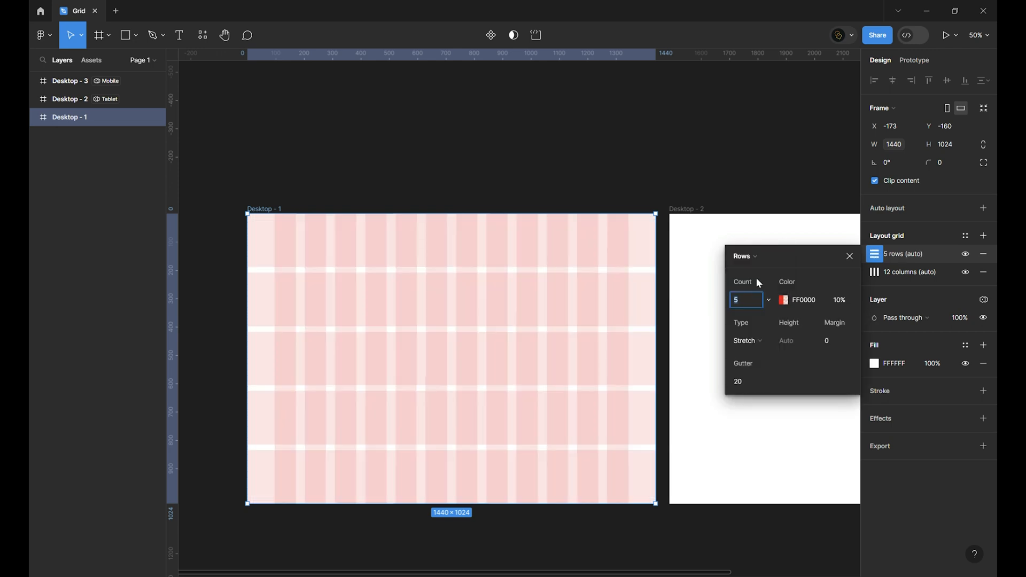
{"action": "mouse_move", "coordinate": [760, 383]}
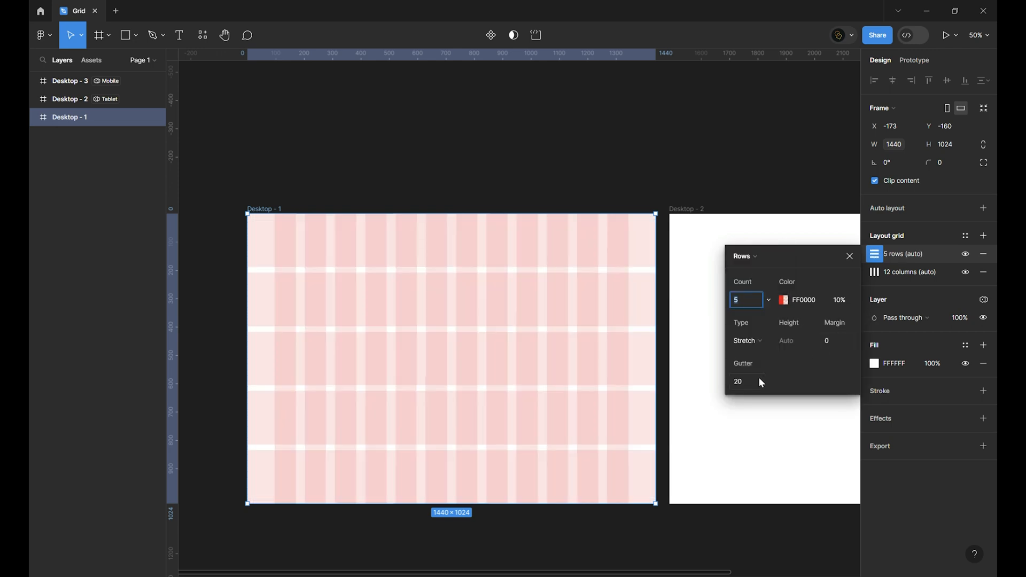
- Make the second grid top-aligned rows of height 8, gutter 8, count 67 to fill the frame
{"action": "type", "text": "8"}
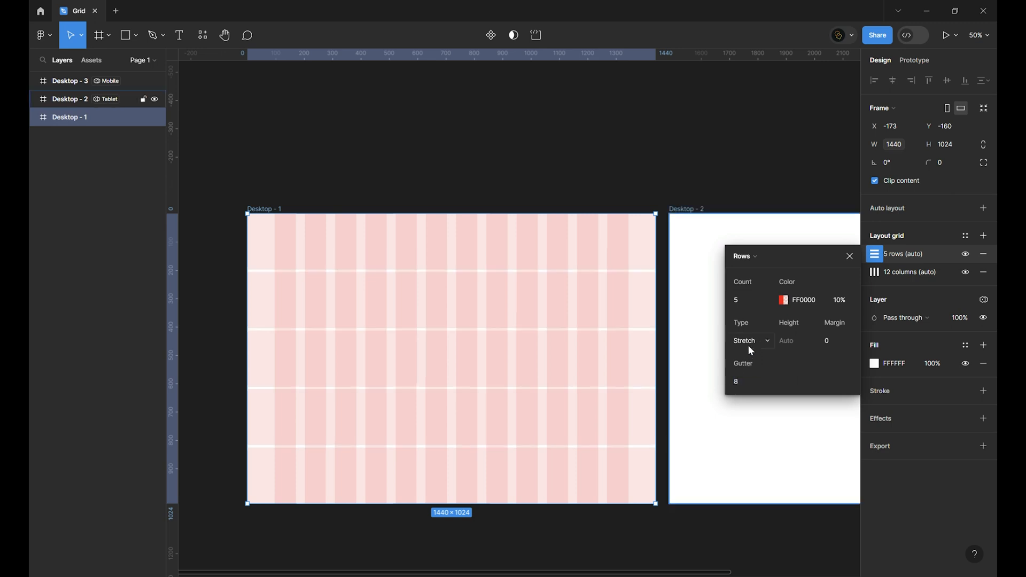
{"action": "left_click", "coordinate": [750, 341]}
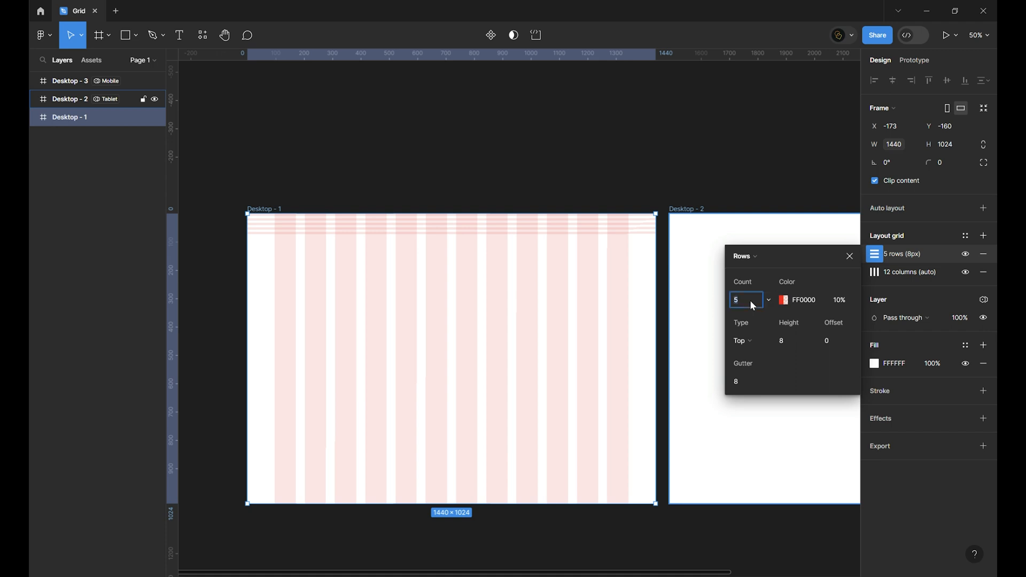
{"action": "type", "text": "46"}
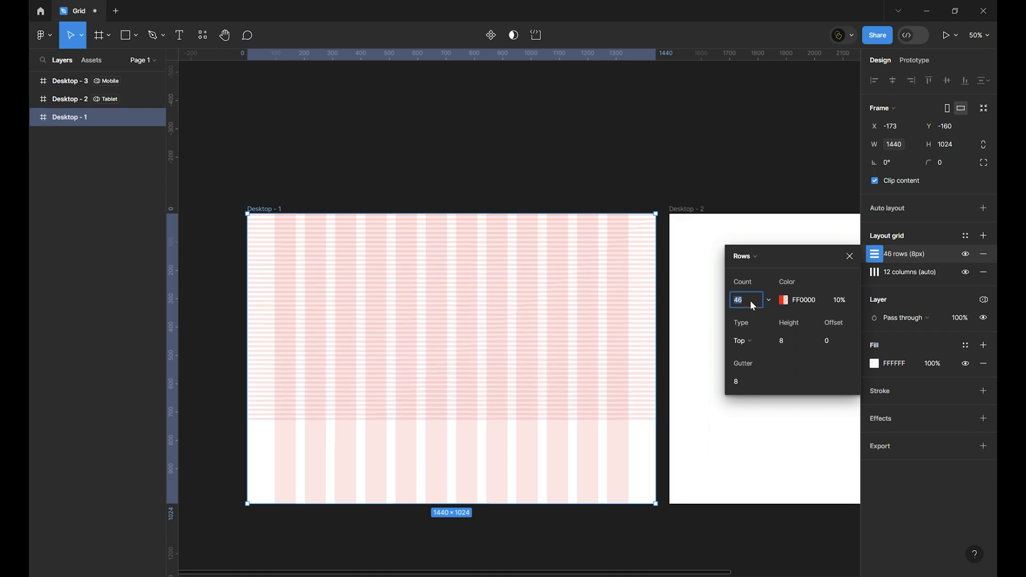
{"action": "type", "text": "65"}
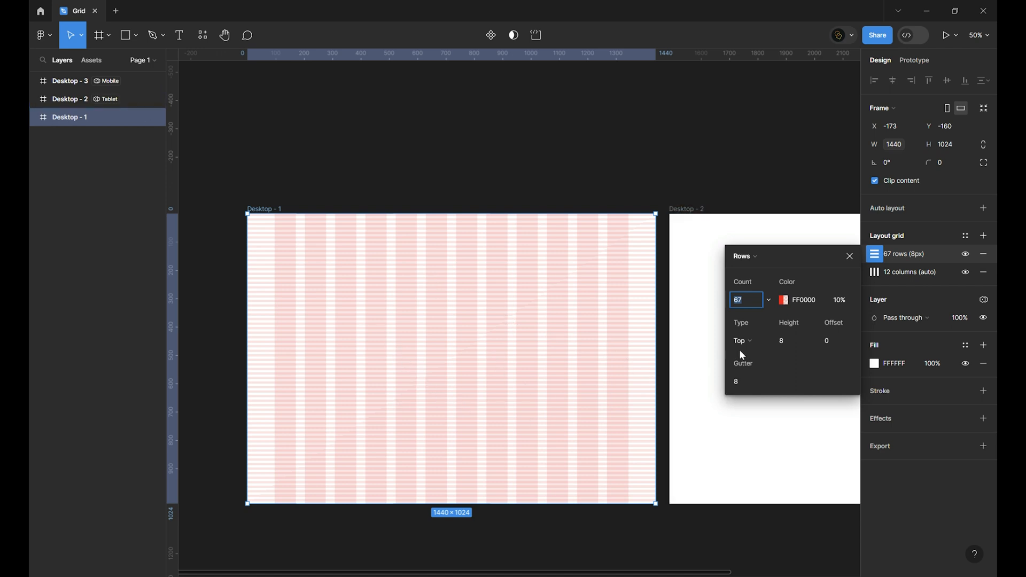
{"action": "mouse_move", "coordinate": [664, 193]}
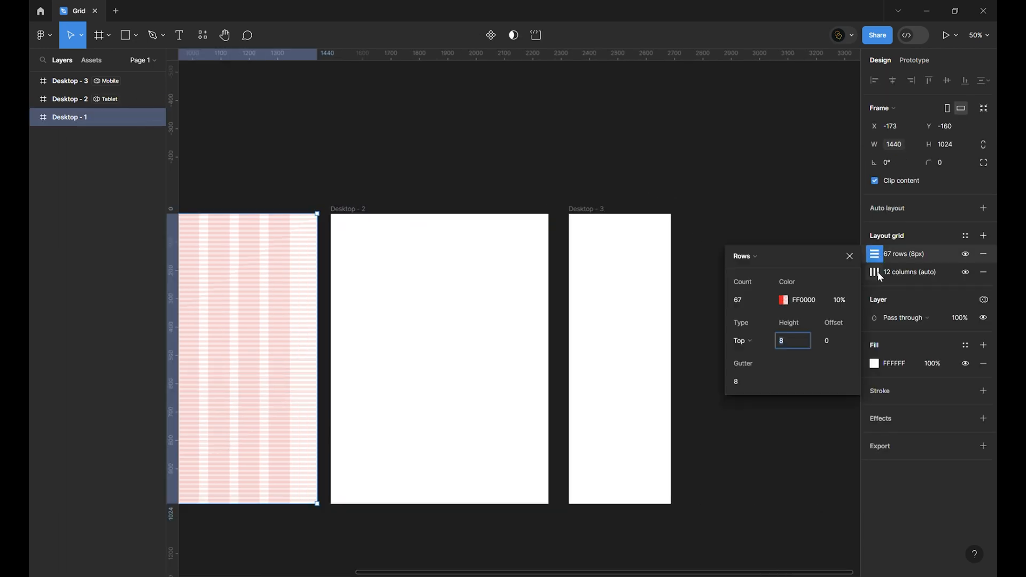
- Copy Desktop - 1's layout grids onto the Tablet frame Desktop - 2, then select the mobile frame
{"action": "left_click", "coordinate": [849, 256]}
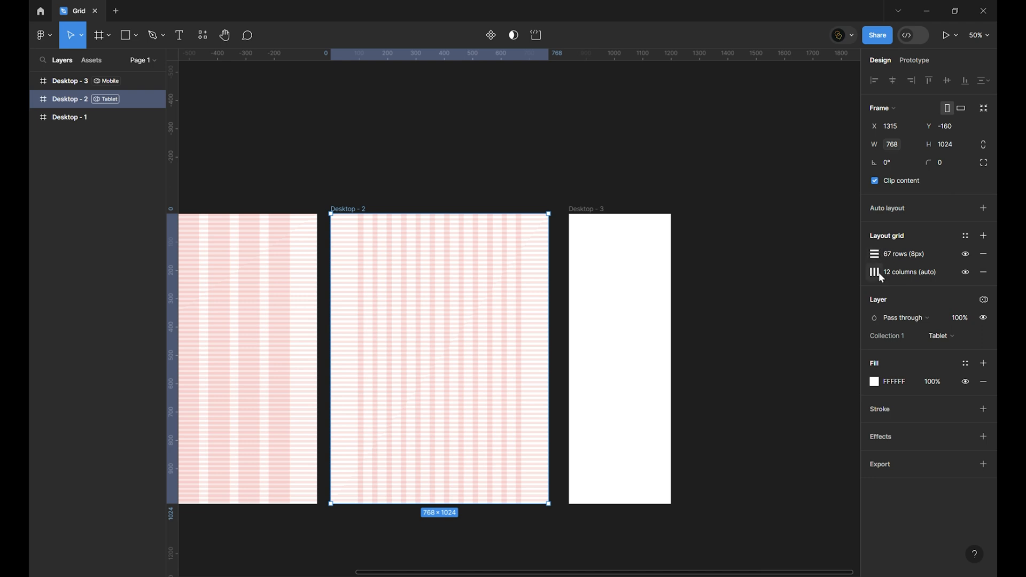
{"action": "left_click", "coordinate": [873, 272]}
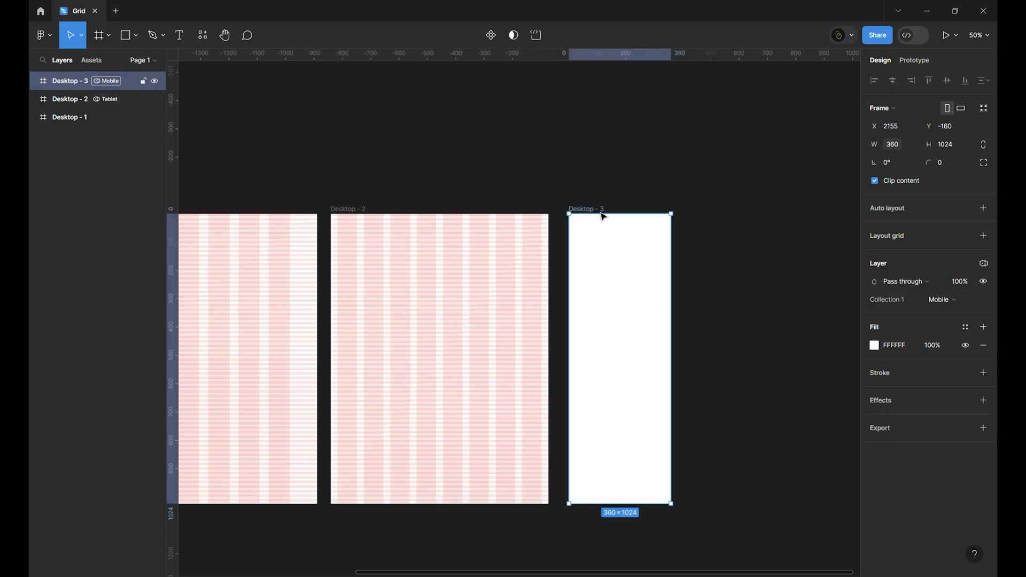
- Paste the grids onto Desktop - 3 and set its columns to count 4, margin 16, gutter 16
{"action": "left_click", "coordinate": [983, 235]}
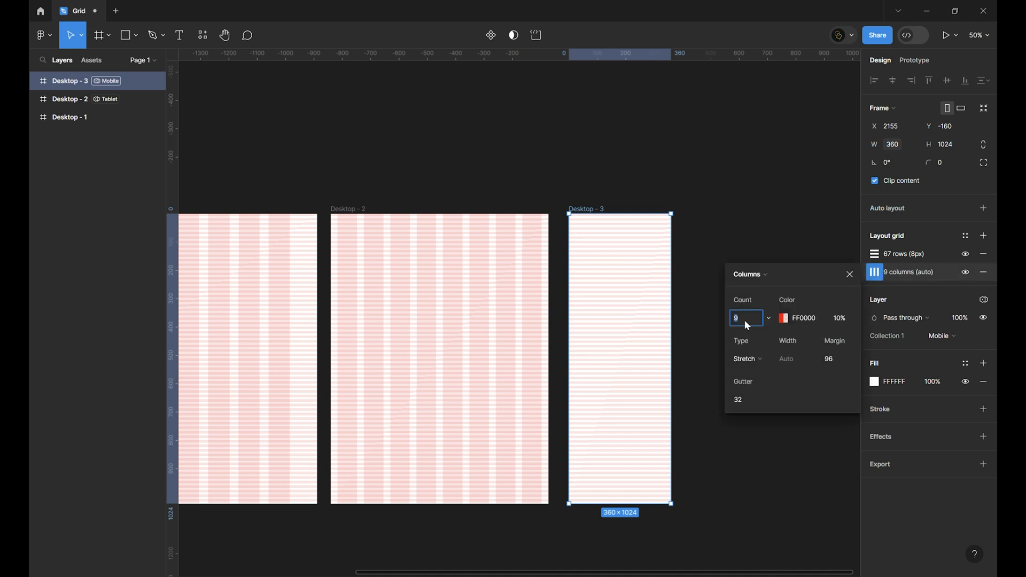
{"action": "type", "text": "4"}
{"action": "left_click", "coordinate": [747, 398]}
{"action": "type", "text": "16"}
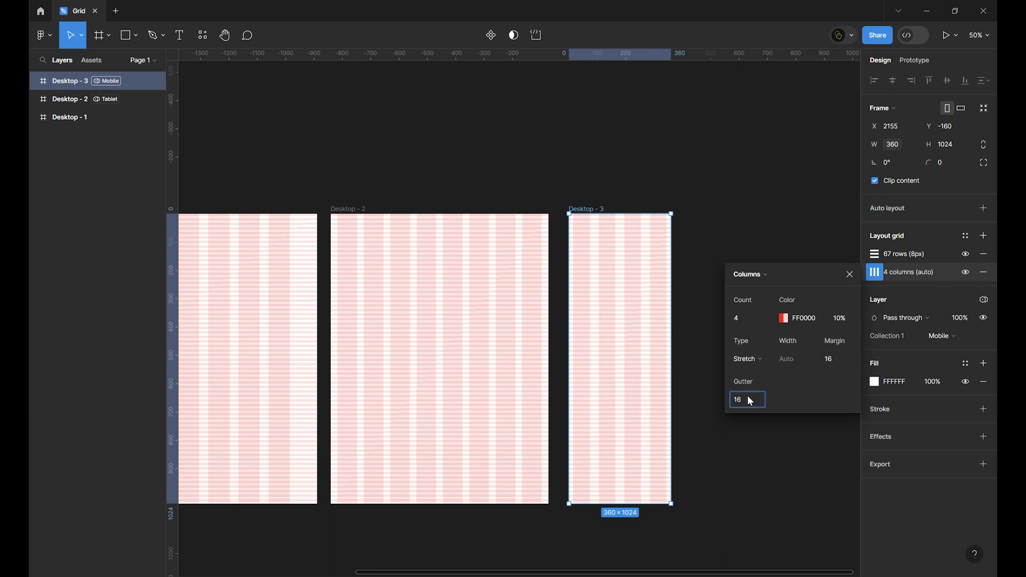
{"action": "left_click", "coordinate": [752, 439]}
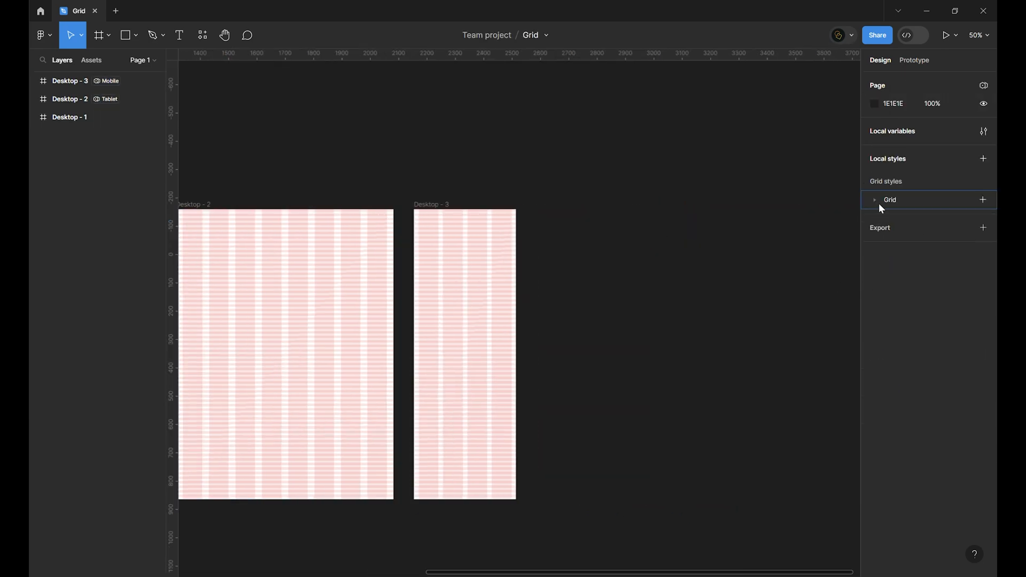
- Expand the saved grid styles and show the variables table with Breakpoint, Margin and Gutter per mode
{"action": "left_click", "coordinate": [874, 200]}
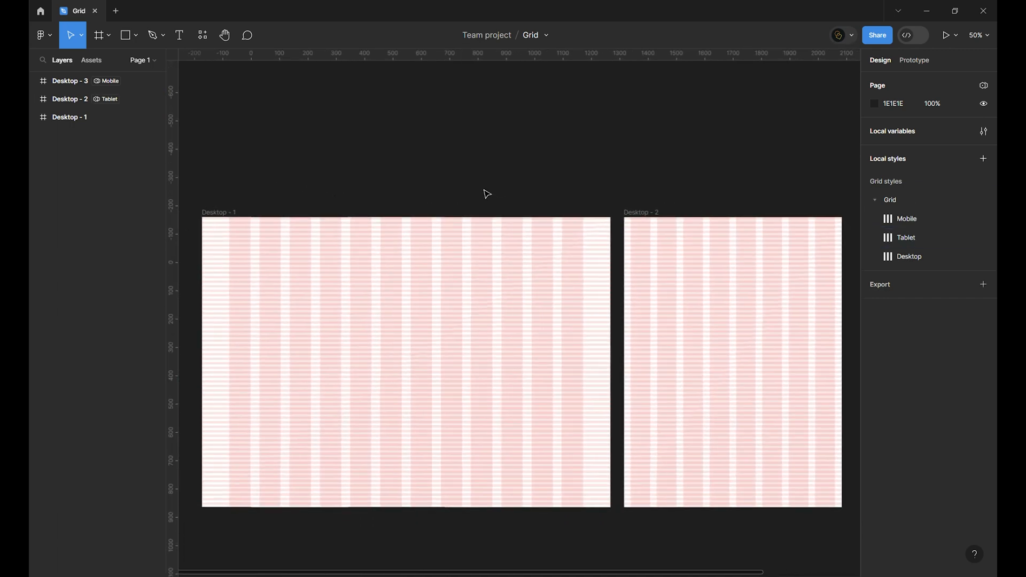
{"action": "left_click", "coordinate": [983, 130]}
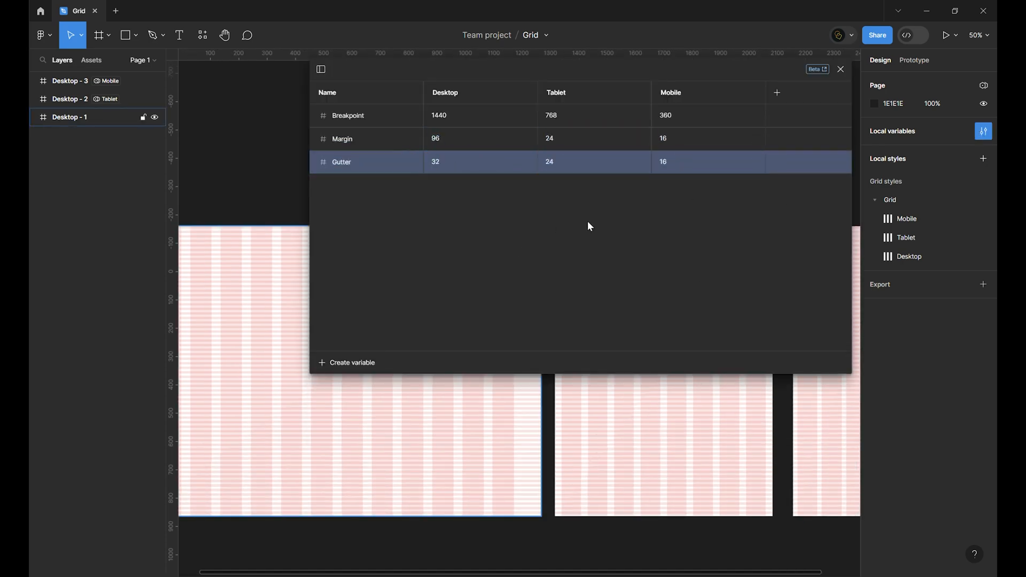
- Close the variables table and apply a grid style to the Landing page frame
{"action": "left_click", "coordinate": [840, 69]}
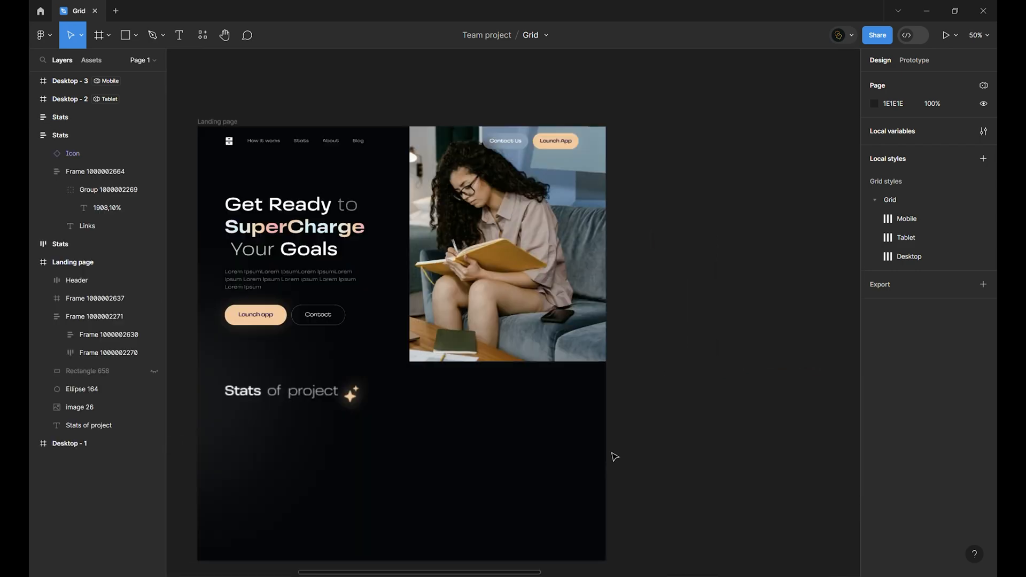
{"action": "left_click", "coordinate": [73, 263]}
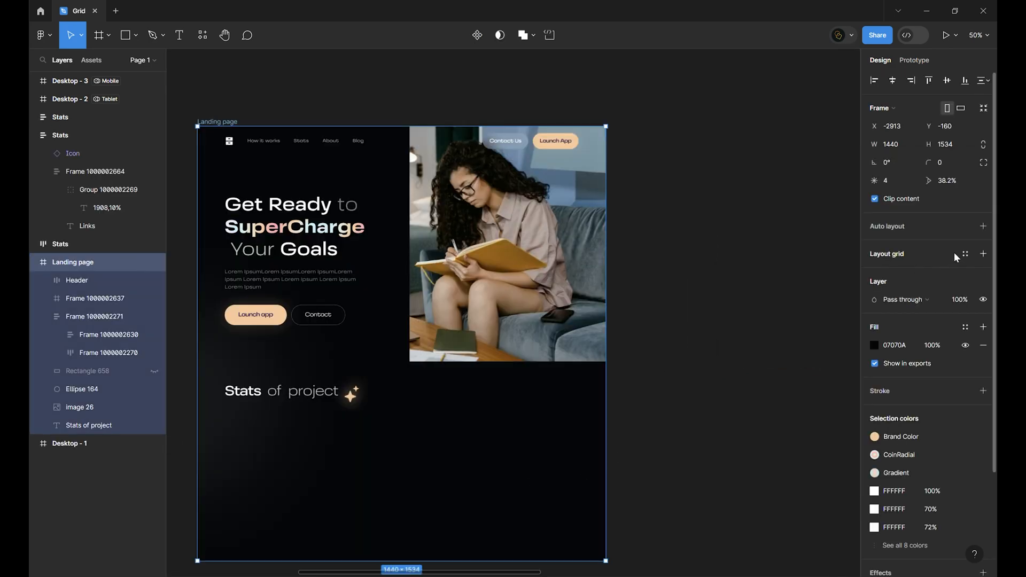
{"action": "left_click", "coordinate": [983, 254]}
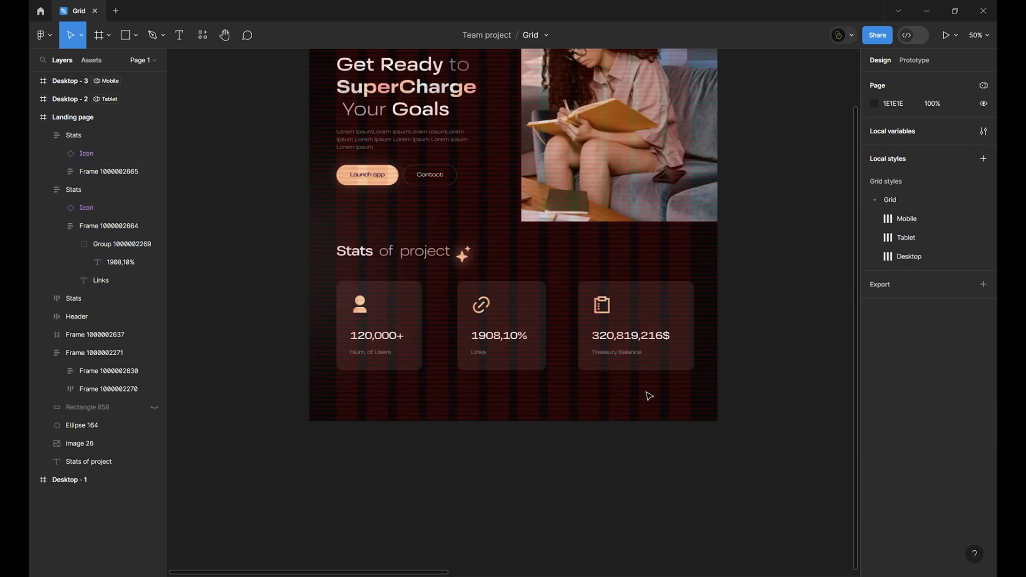
- Give the three-card stats frame a horizontal auto layout and set the gap between cards
{"action": "left_click", "coordinate": [499, 336]}
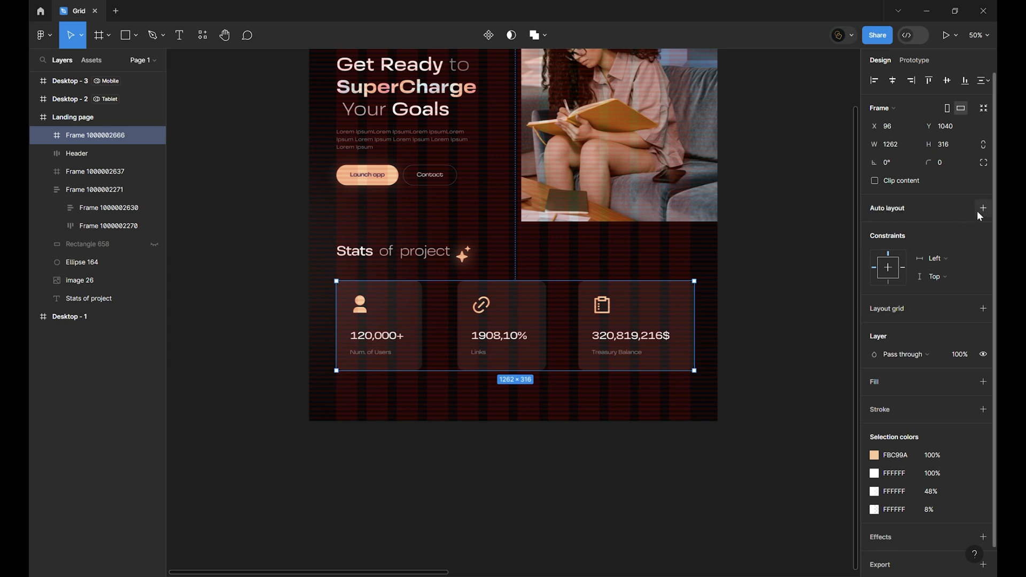
{"action": "left_click", "coordinate": [983, 207]}
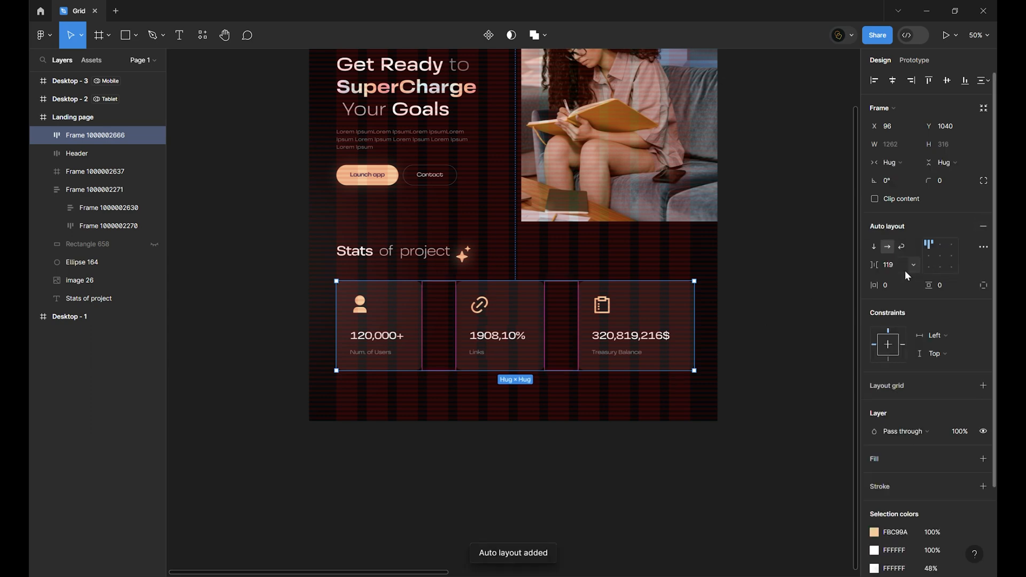
{"action": "left_click", "coordinate": [913, 265]}
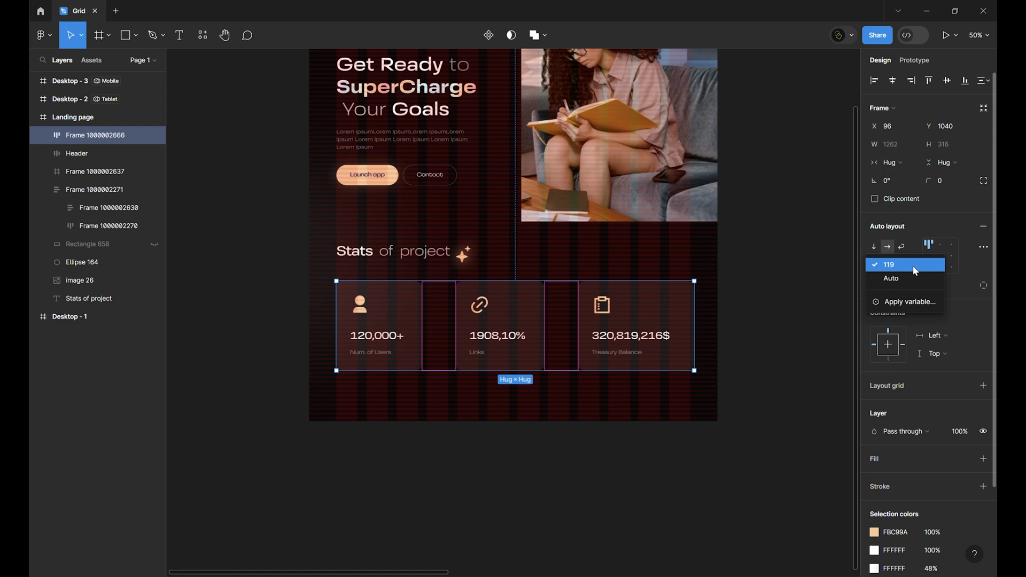
{"action": "left_click", "coordinate": [890, 277]}
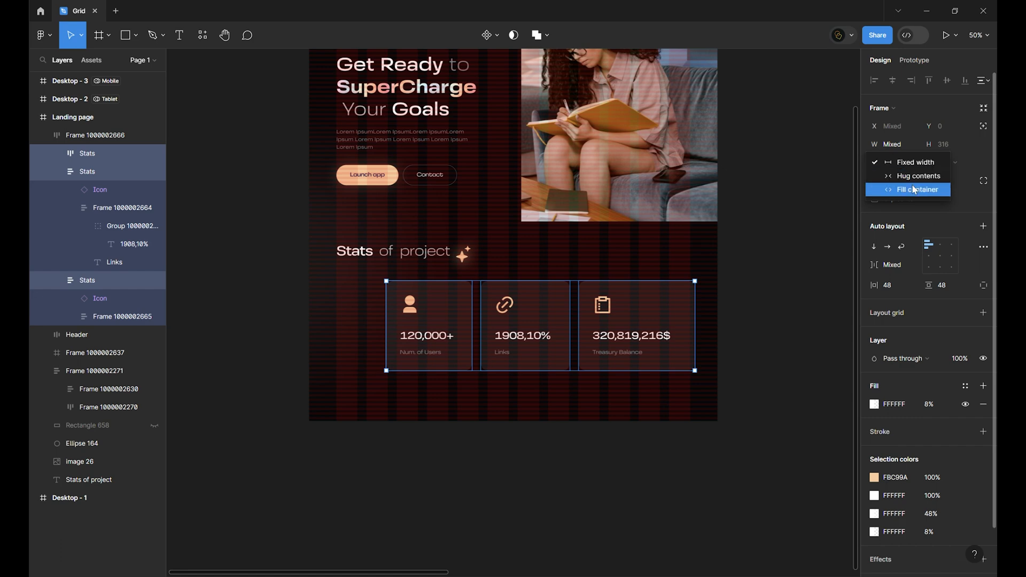
- Set the stat cards to Fill container so they stretch across the row's width
{"action": "left_click", "coordinate": [918, 191]}
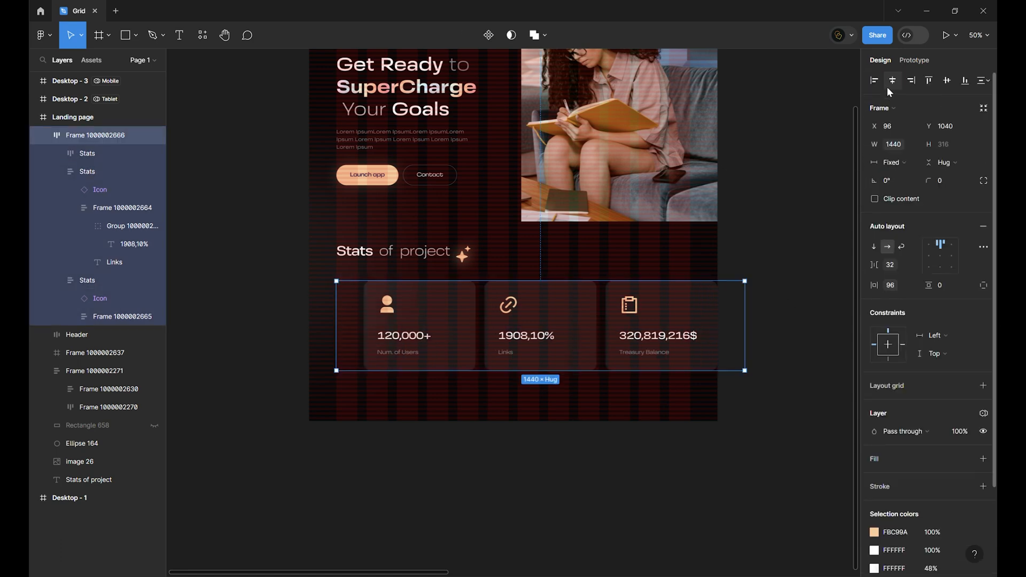
{"action": "left_click", "coordinate": [728, 419]}
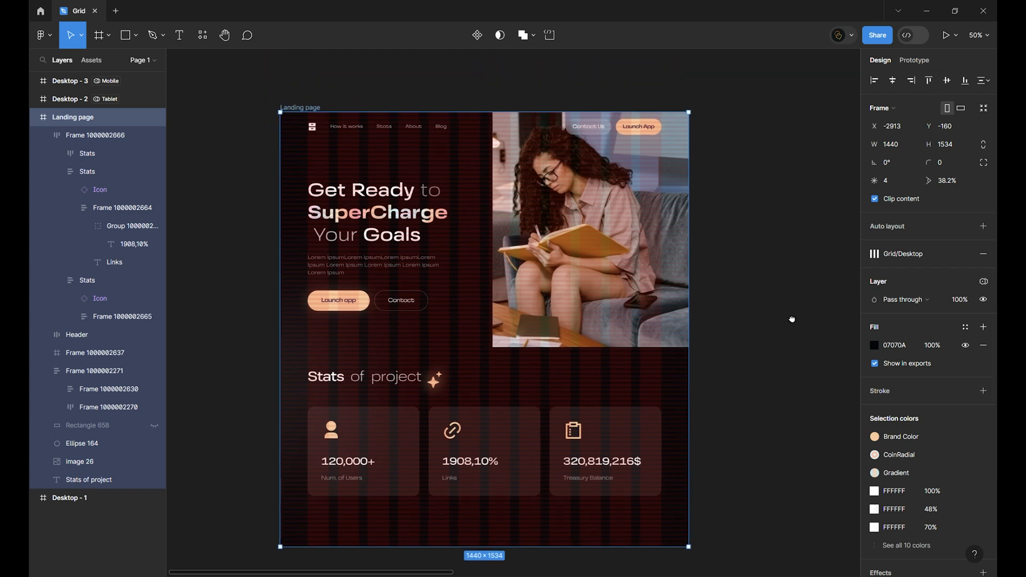
{"action": "mouse_move", "coordinate": [802, 295]}
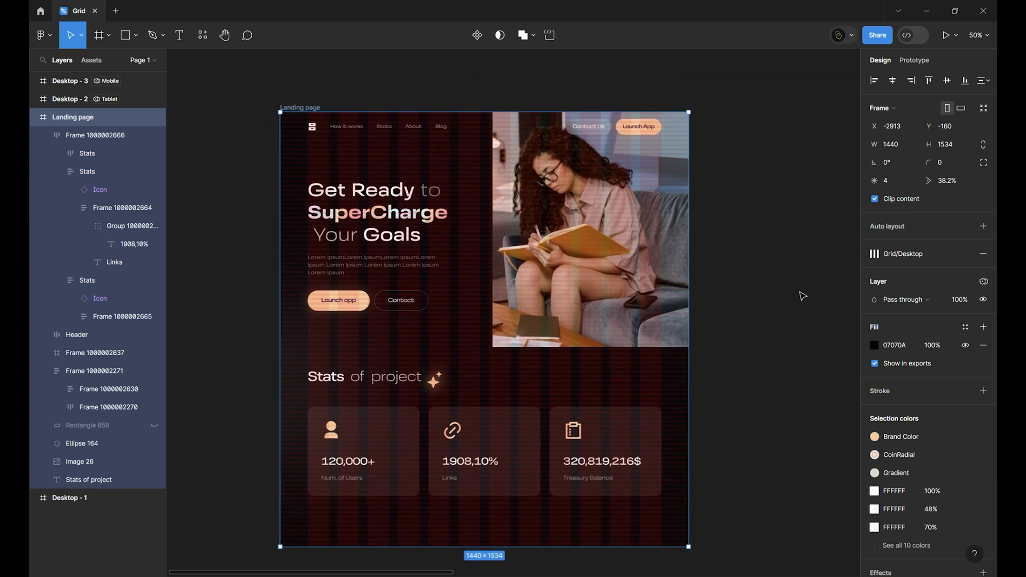